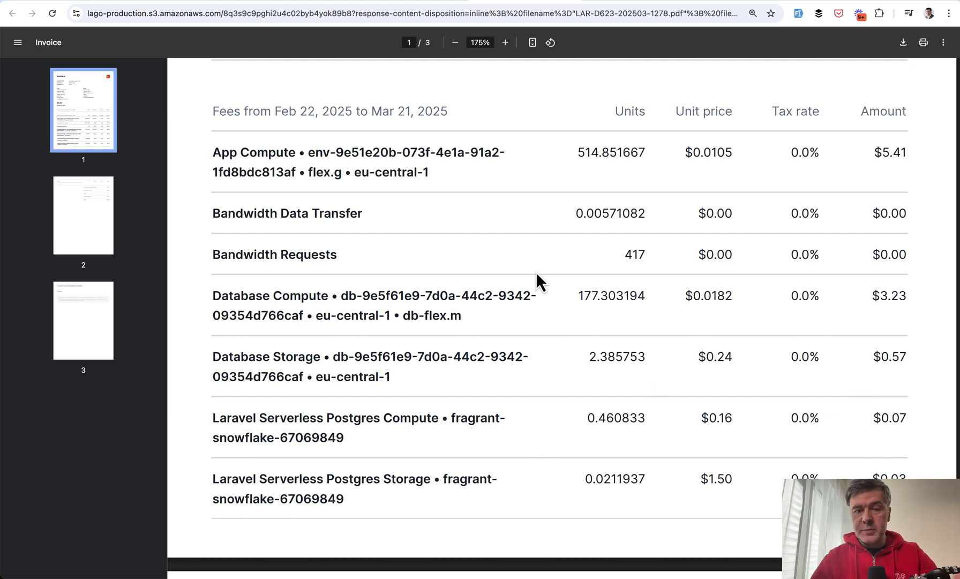
pyautogui.moveTo(682, 394)
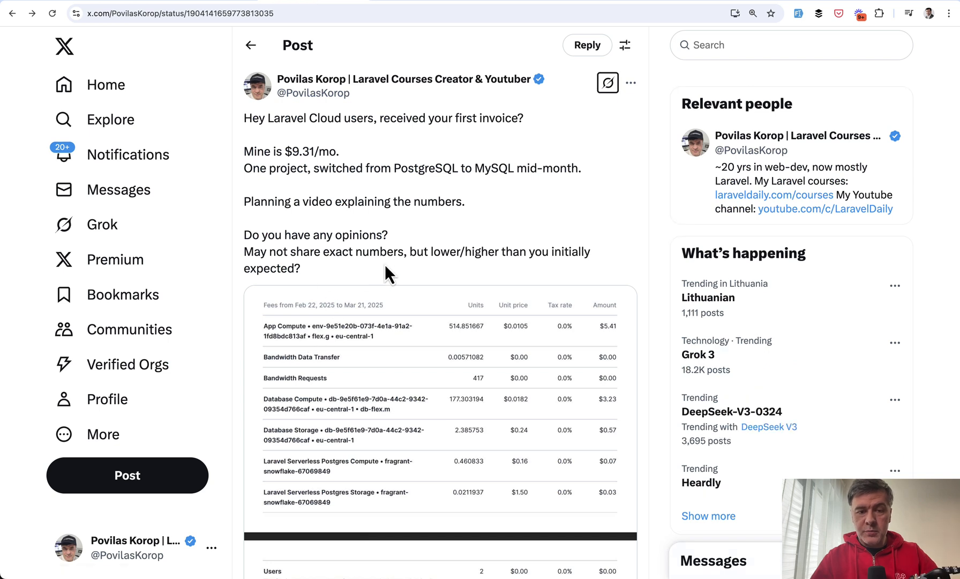
pyautogui.moveTo(420, 240)
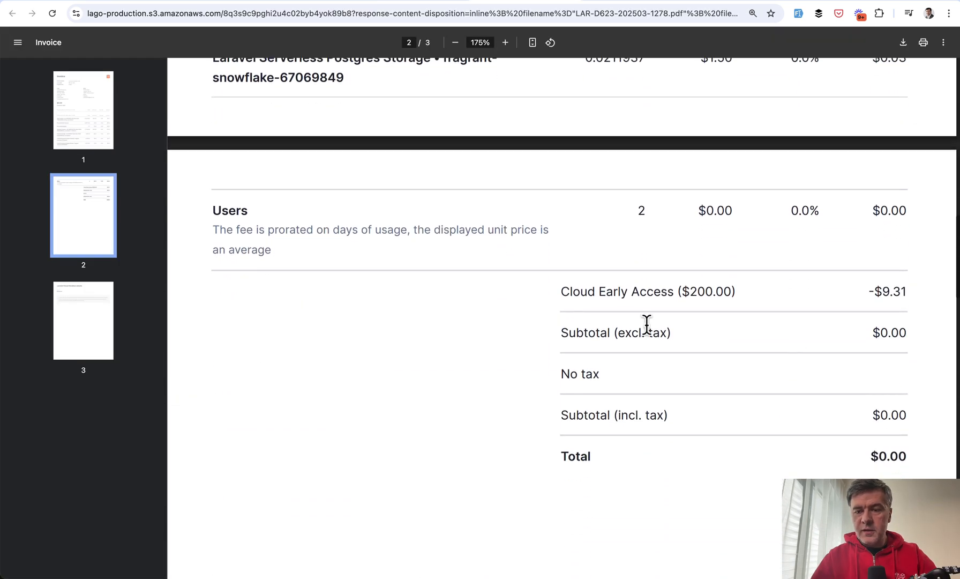
pyautogui.moveTo(787, 345)
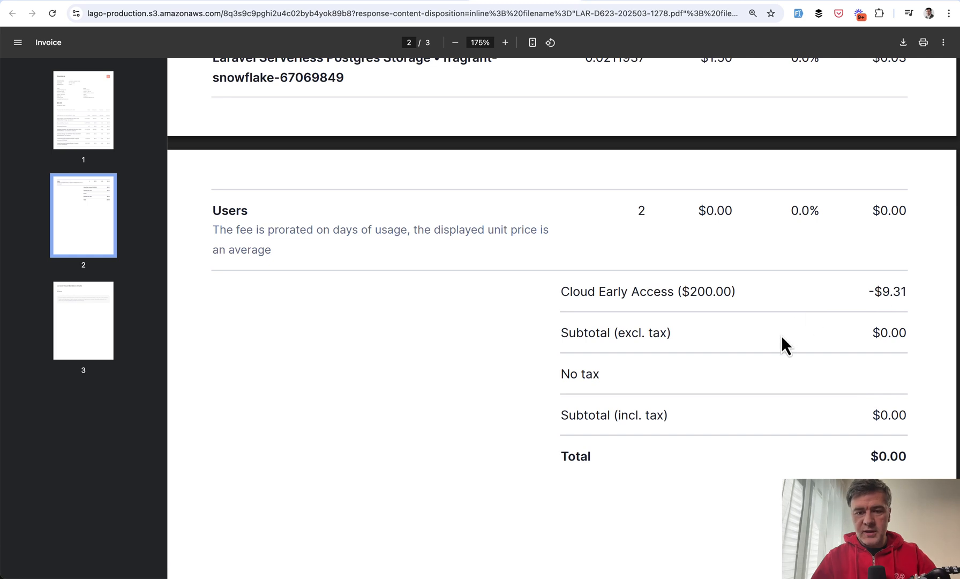
# Scroll the notes environment canvas and App cluster details to reach the compute Size options.
pyautogui.scroll(3)
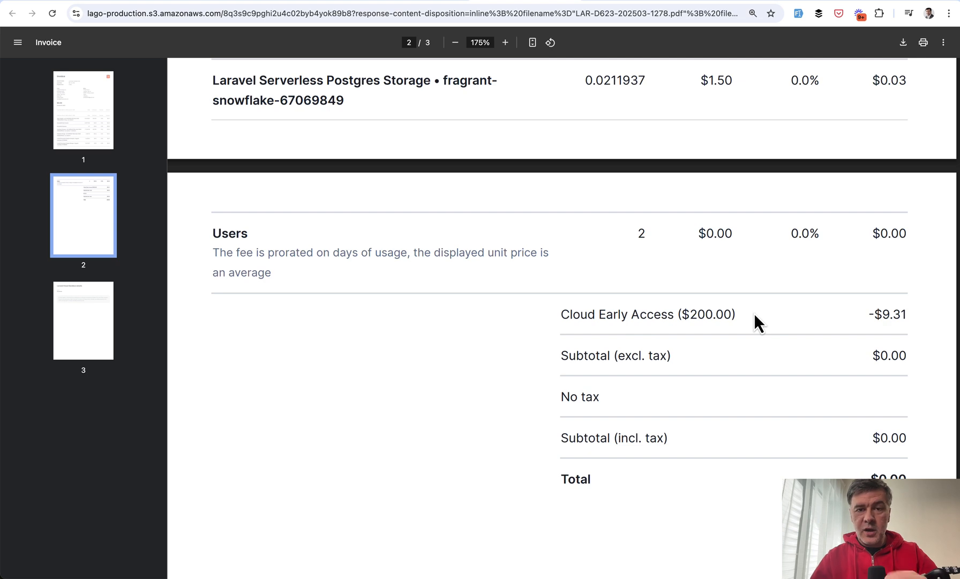
pyautogui.moveTo(648, 327)
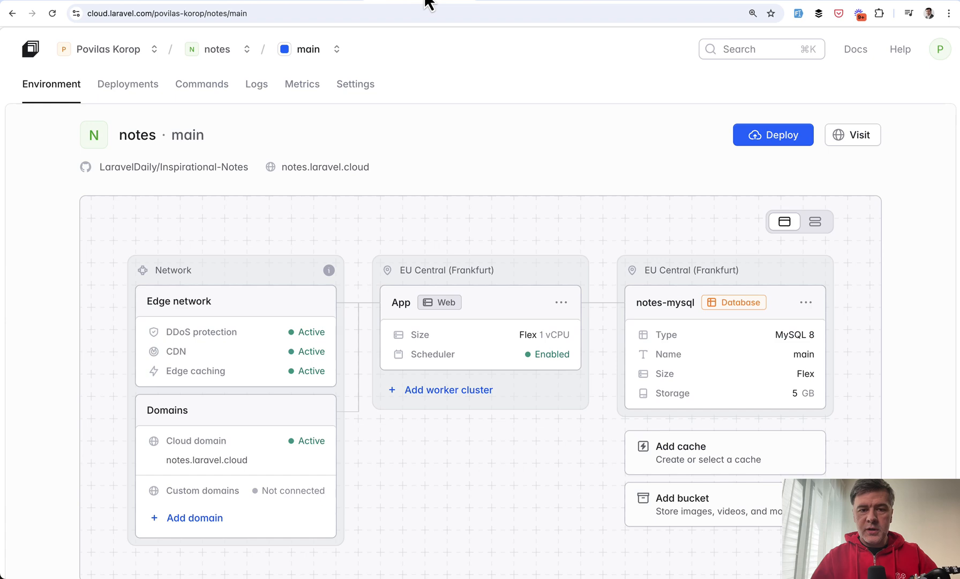
pyautogui.scroll(-3)
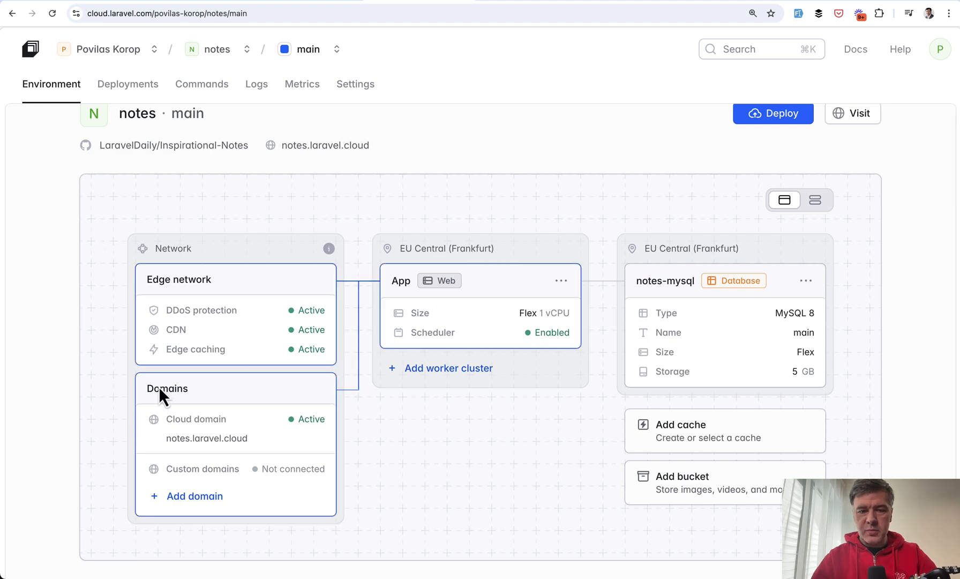
pyautogui.scroll(-3)
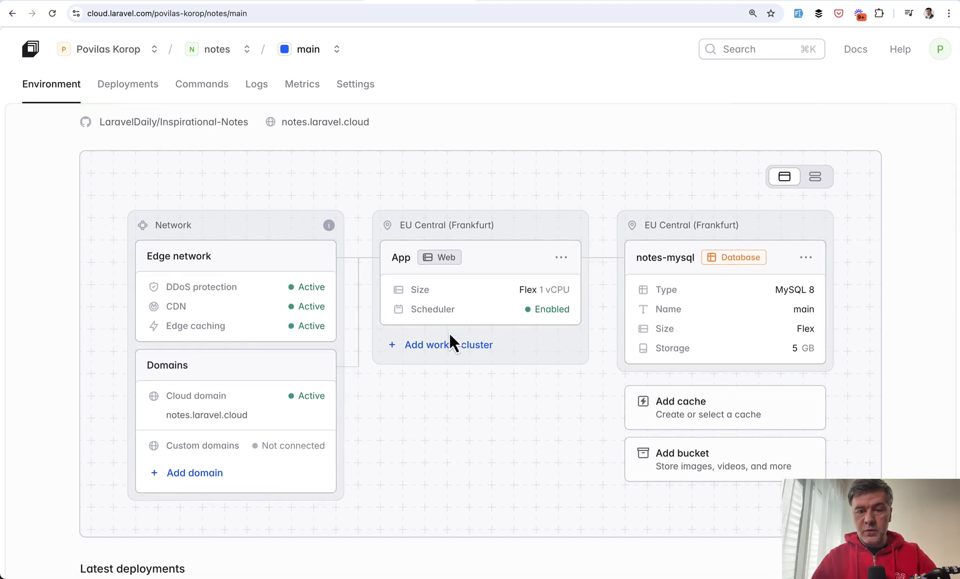
pyautogui.moveTo(494, 440)
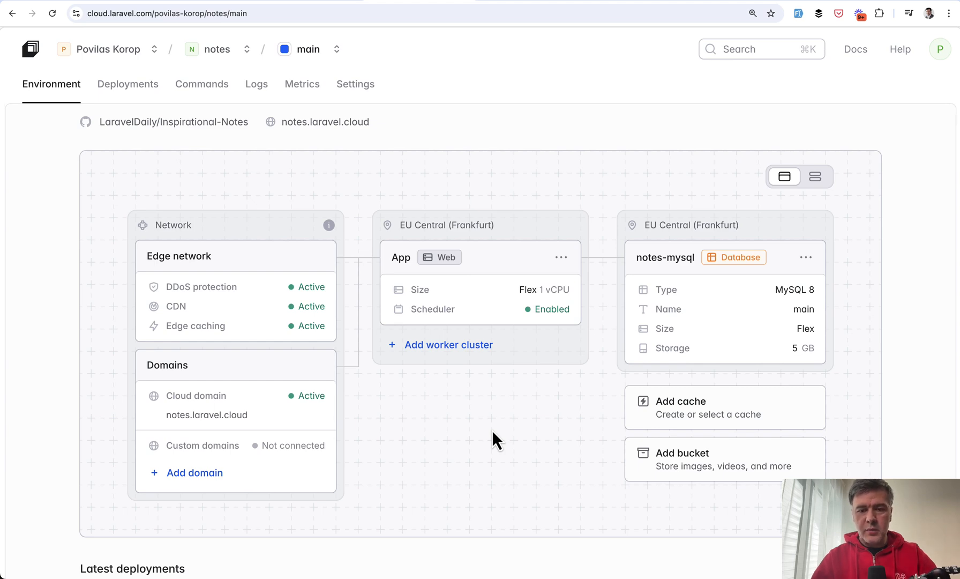
pyautogui.scroll(-3)
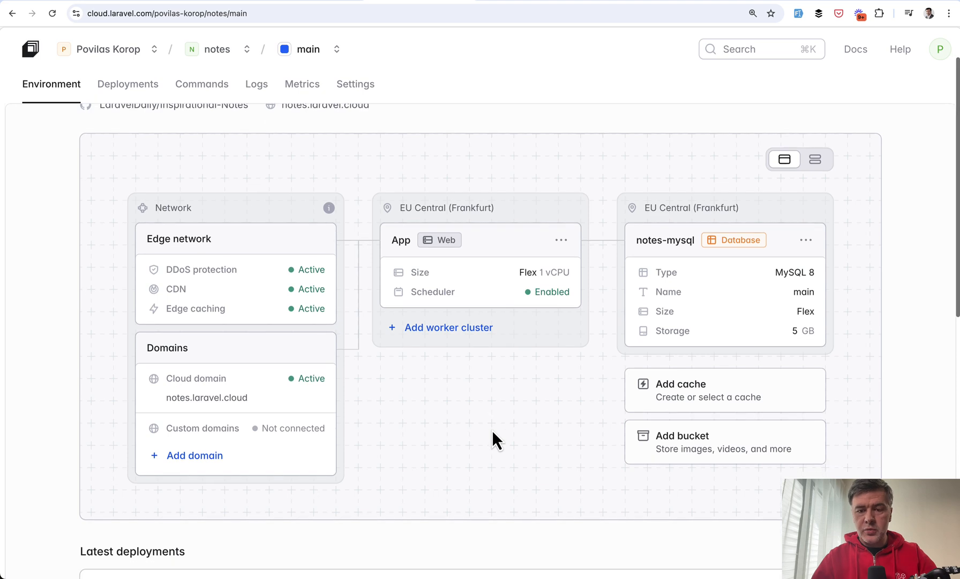
pyautogui.moveTo(432, 374)
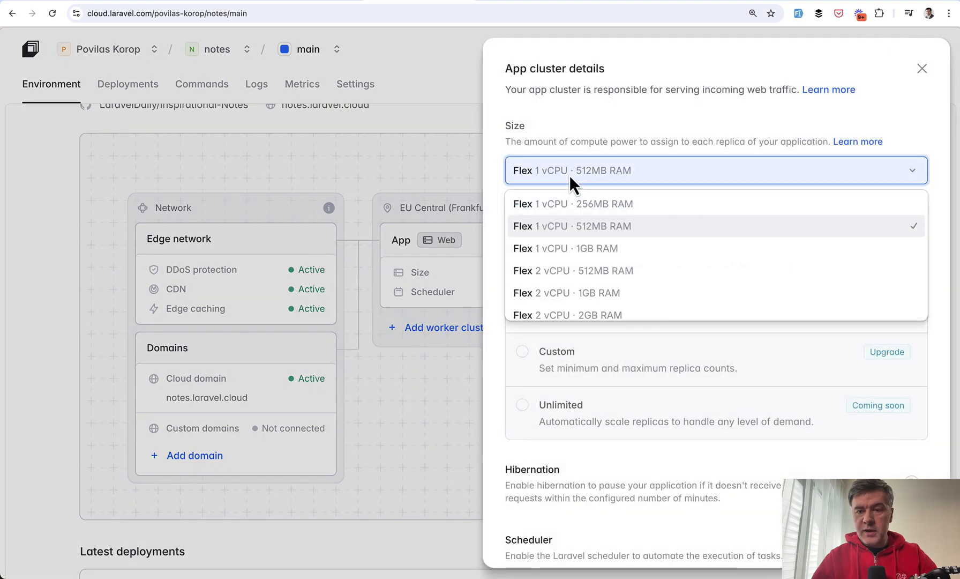
pyautogui.moveTo(579, 203)
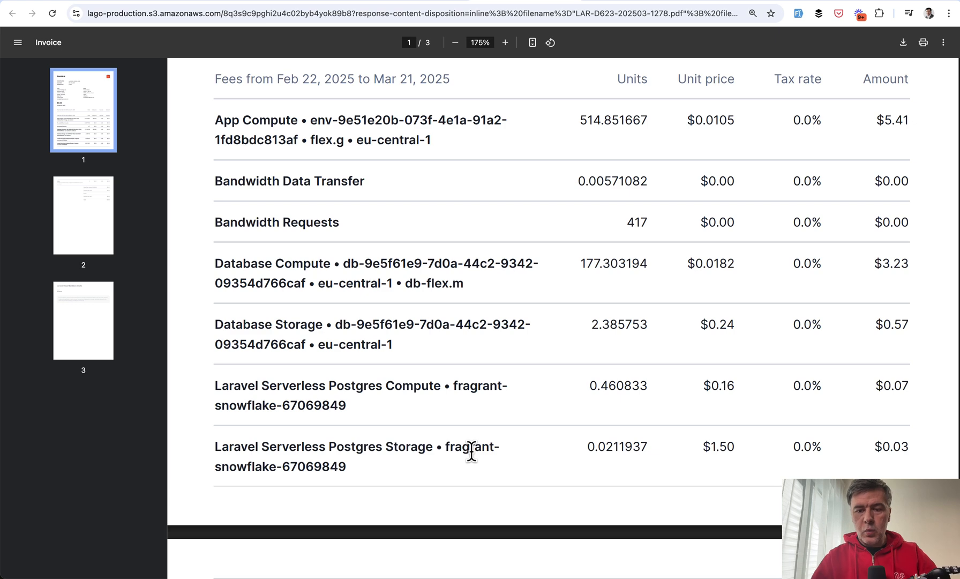
pyautogui.moveTo(435, 236)
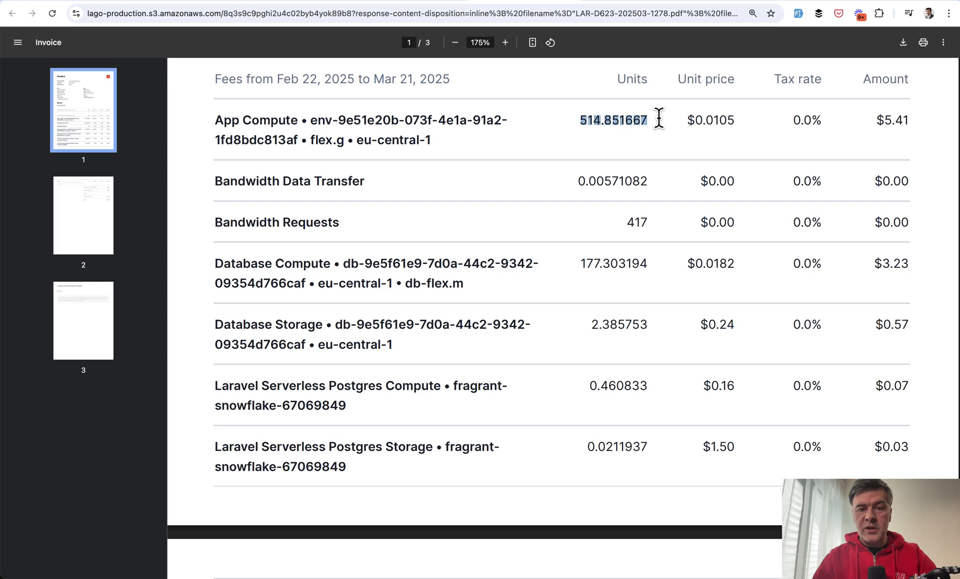
pyautogui.moveTo(617, 135)
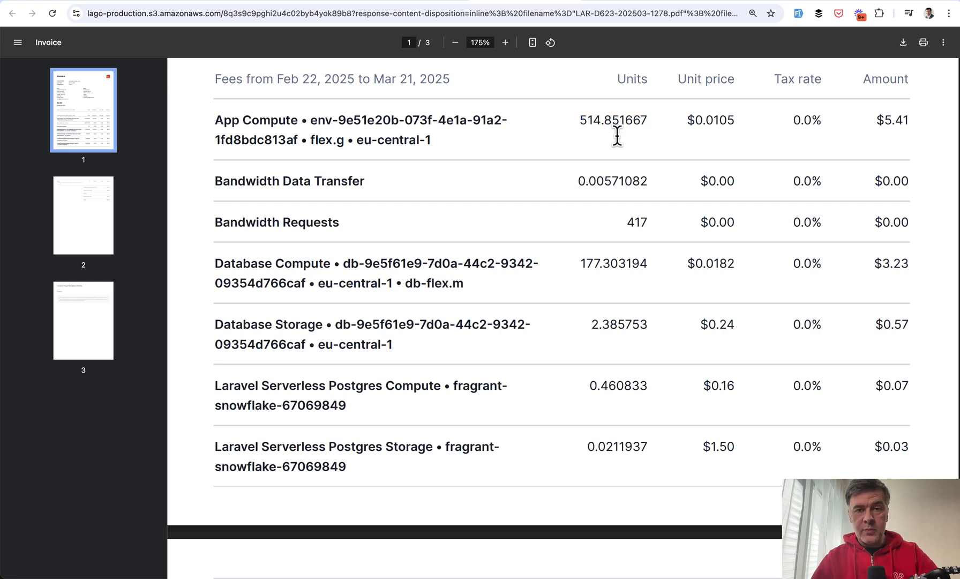
pyautogui.doubleClick(710, 119)
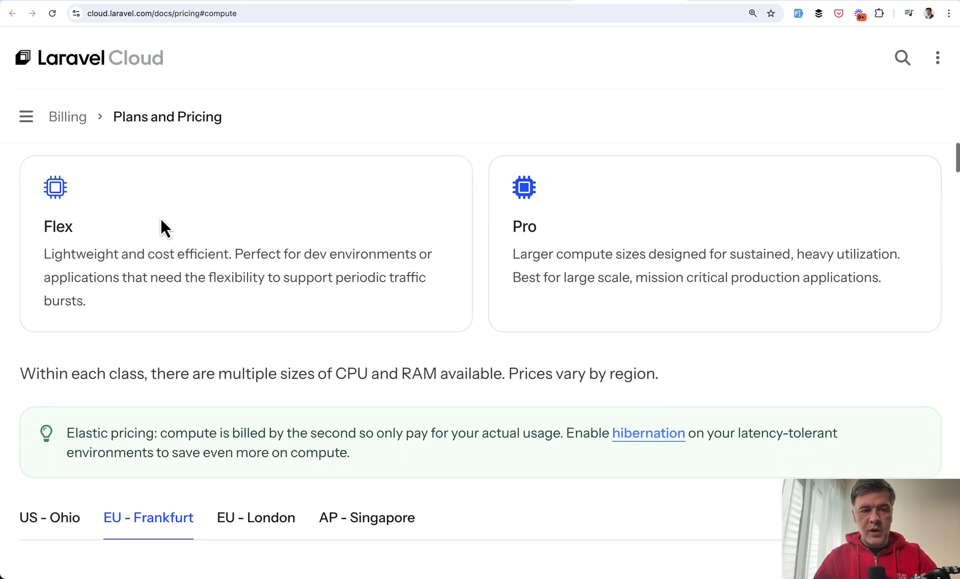
# Scroll to the EU - Frankfurt compute table and highlight the $0.0105/hour 1 flex 512MB rate.
pyautogui.scroll(-3)
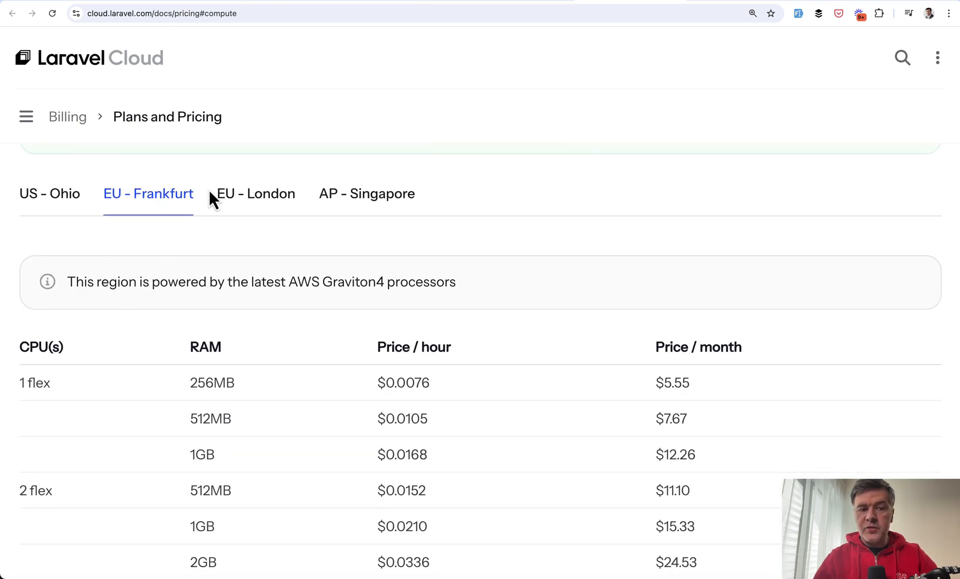
pyautogui.scroll(-3)
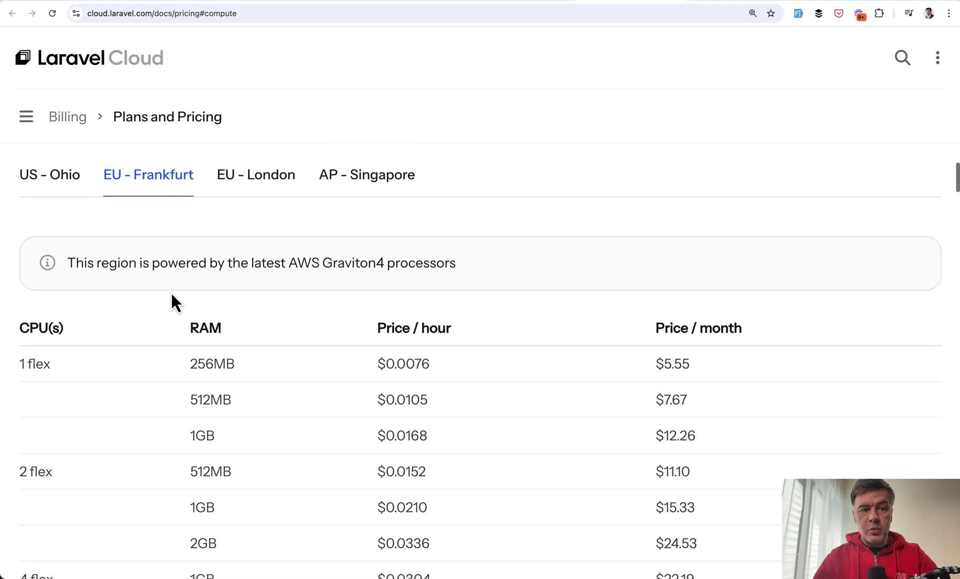
pyautogui.scroll(-3)
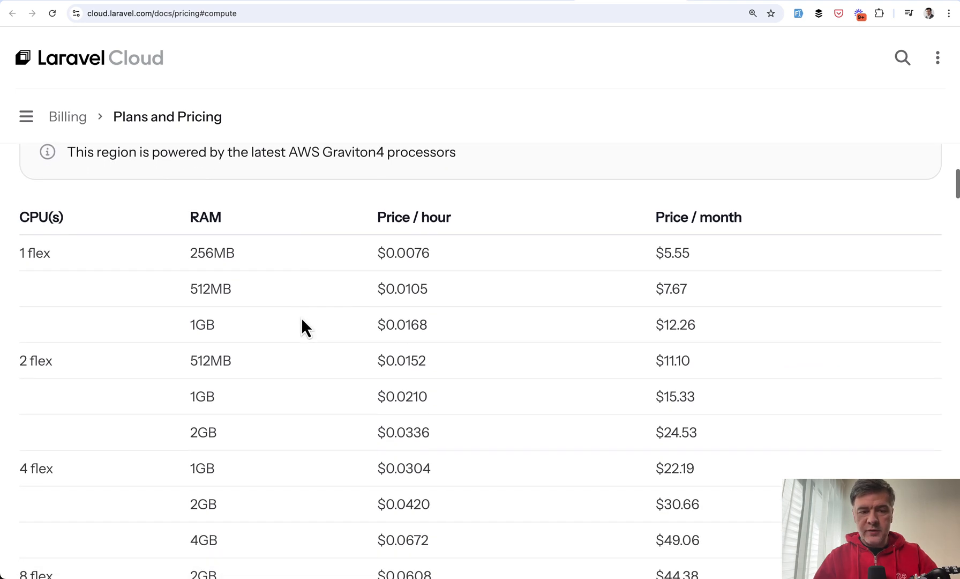
pyautogui.doubleClick(402, 288)
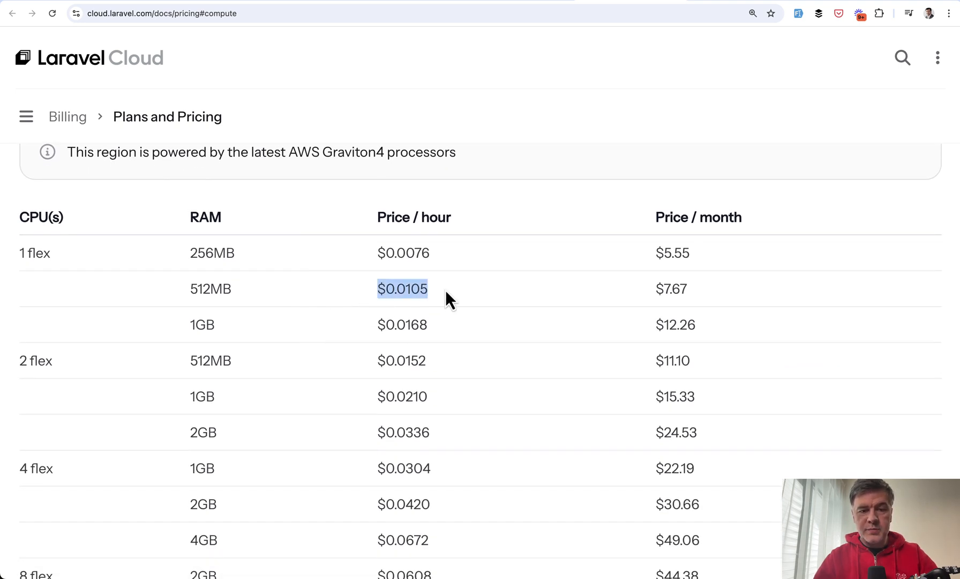
pyautogui.moveTo(652, 298)
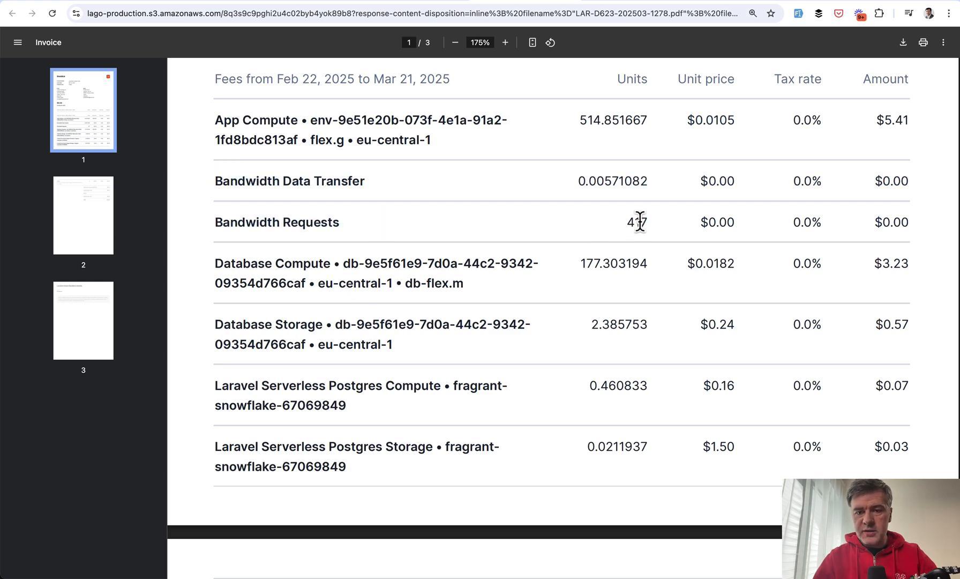
pyautogui.moveTo(555, 226)
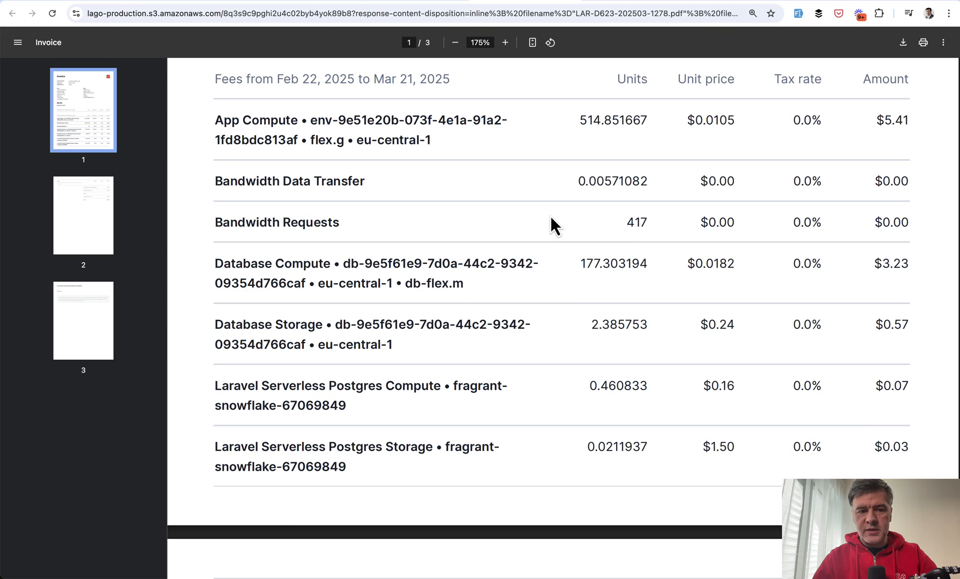
pyautogui.moveTo(464, 250)
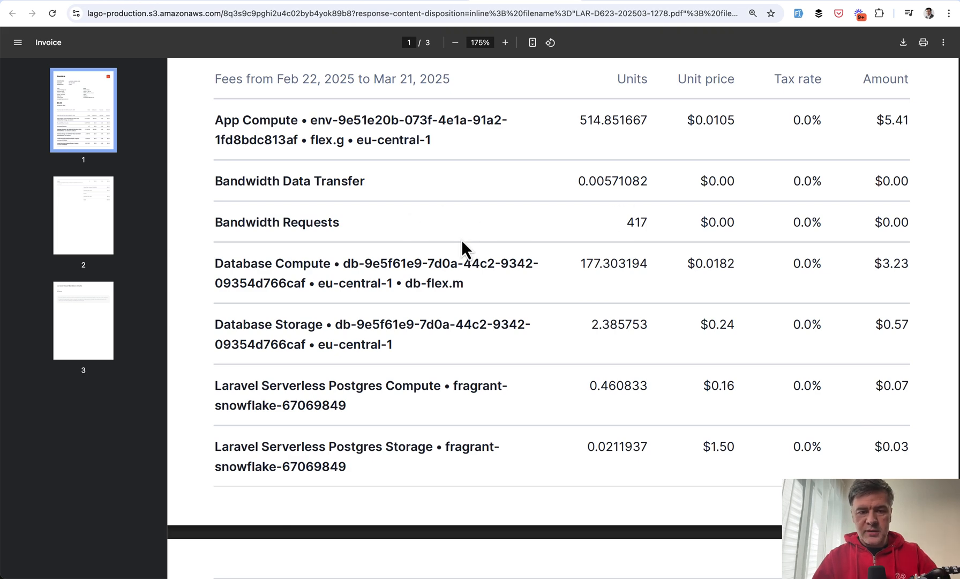
# Scroll the invoice to the Database Compute and Serverless Postgres rows and select the storage line.
pyautogui.scroll(-3)
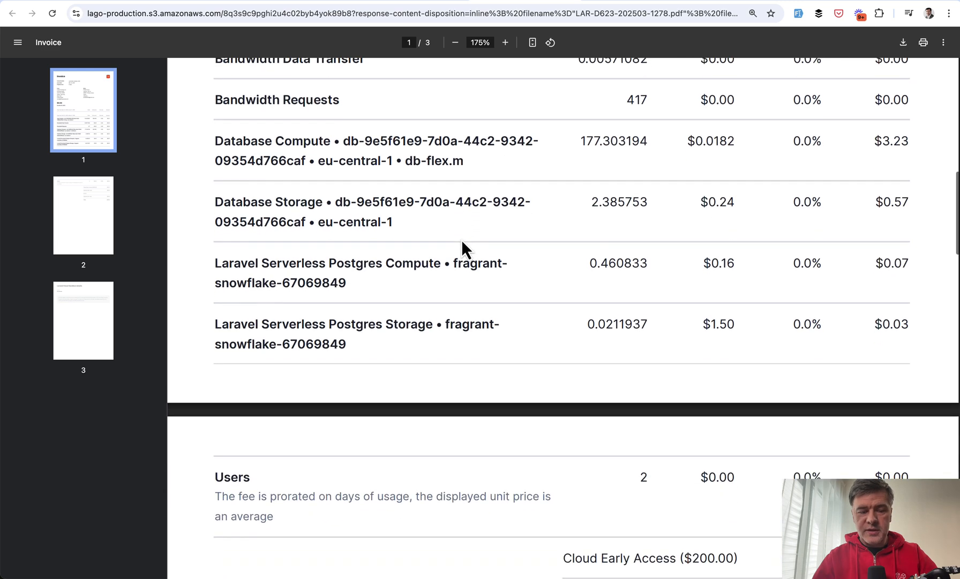
pyautogui.moveTo(501, 243)
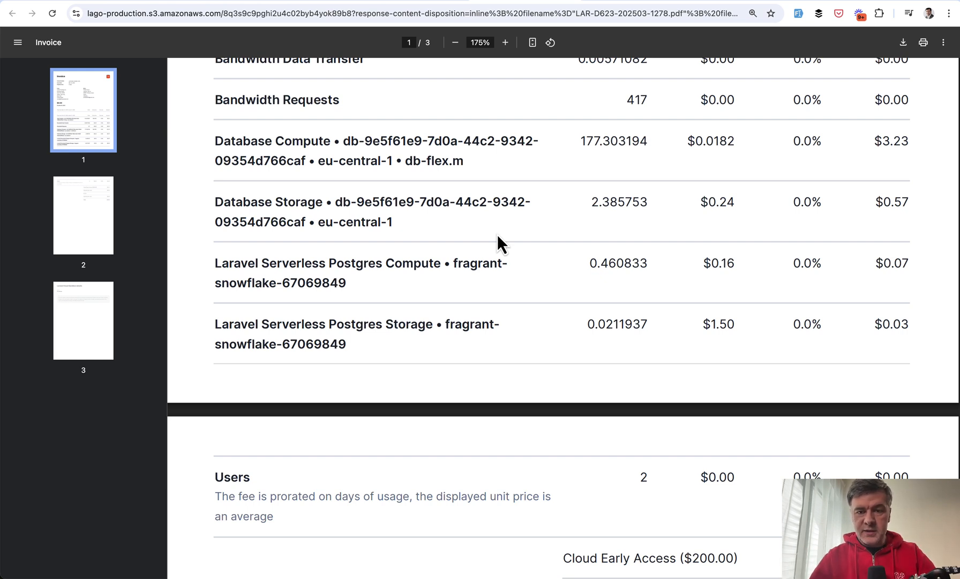
pyautogui.moveTo(561, 313)
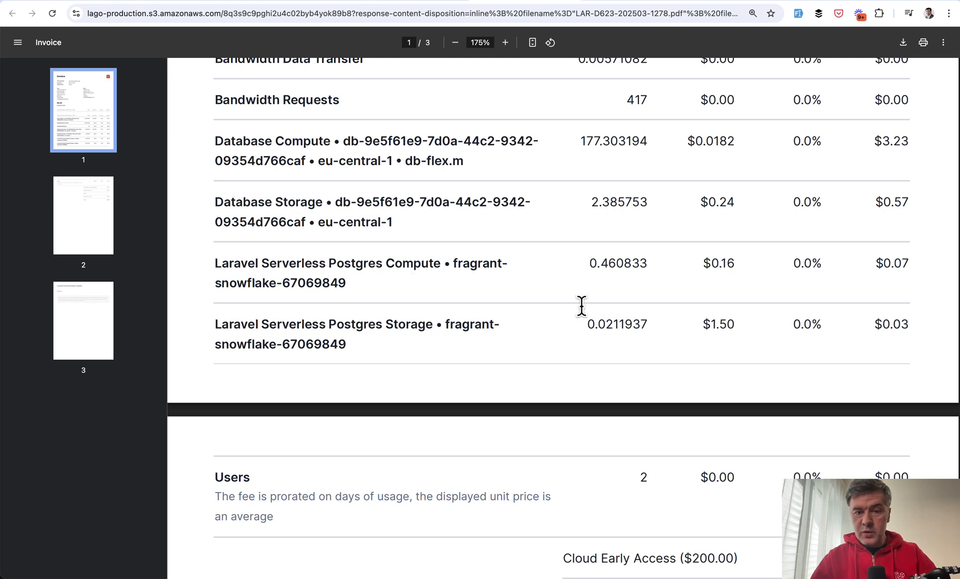
pyautogui.doubleClick(606, 262)
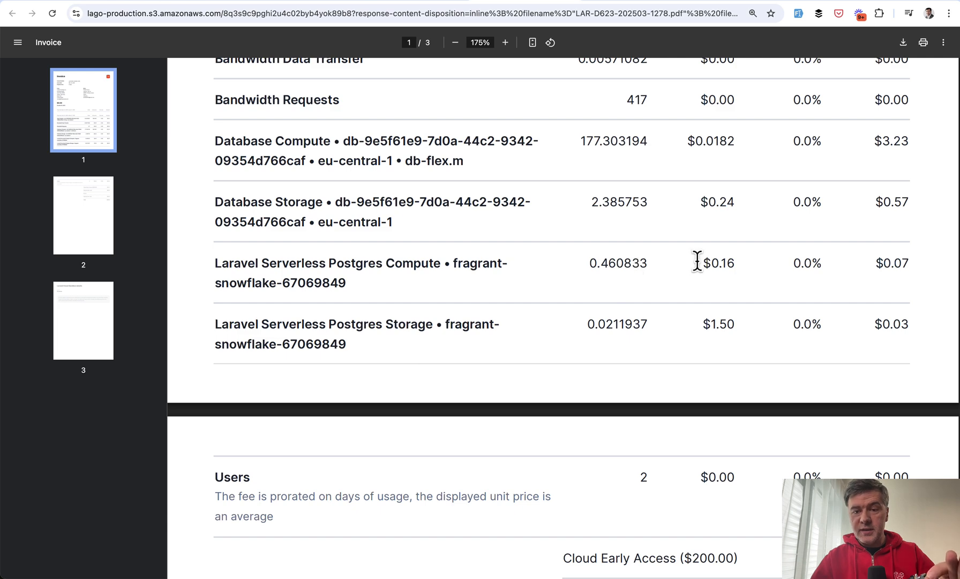
pyautogui.moveTo(887, 267)
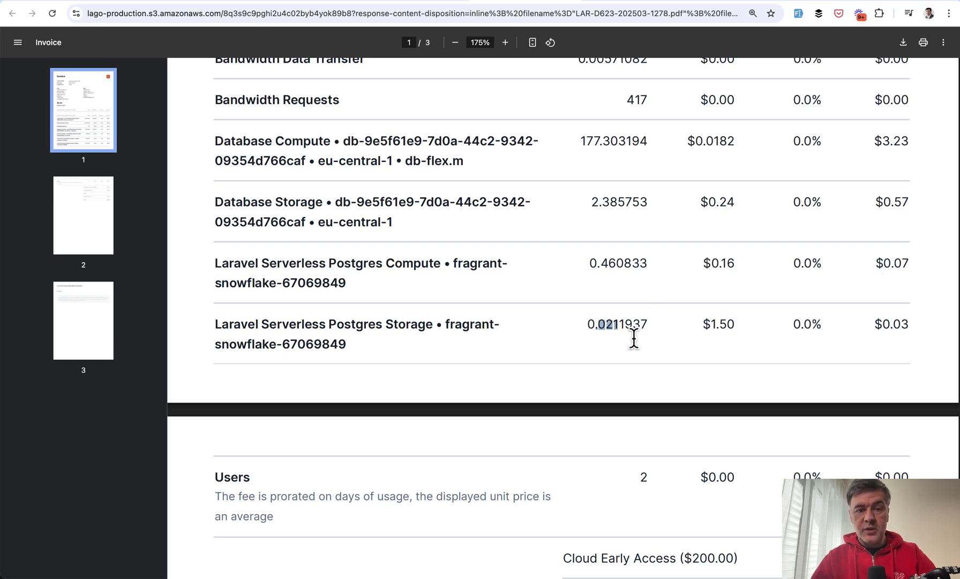
pyautogui.moveTo(706, 325)
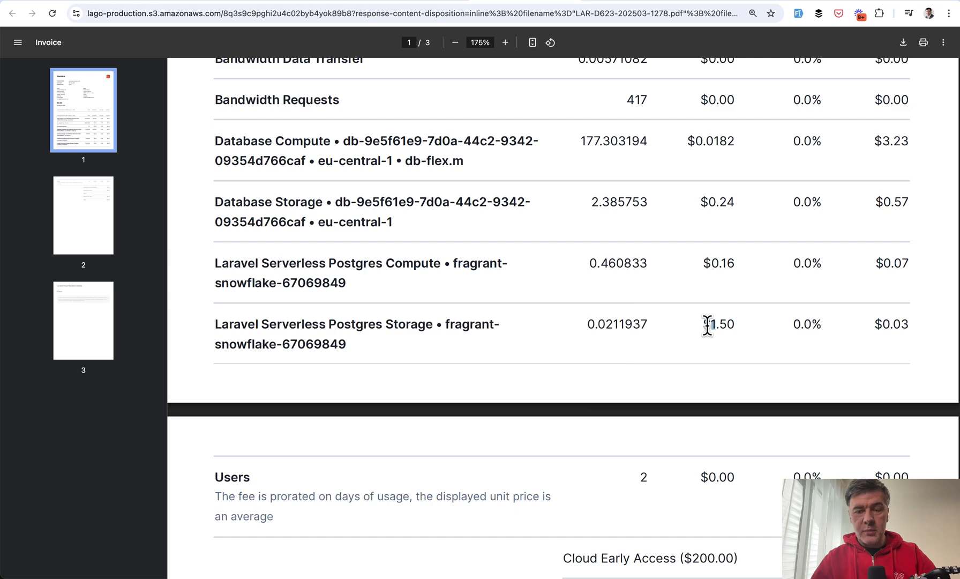
pyautogui.moveTo(908, 335)
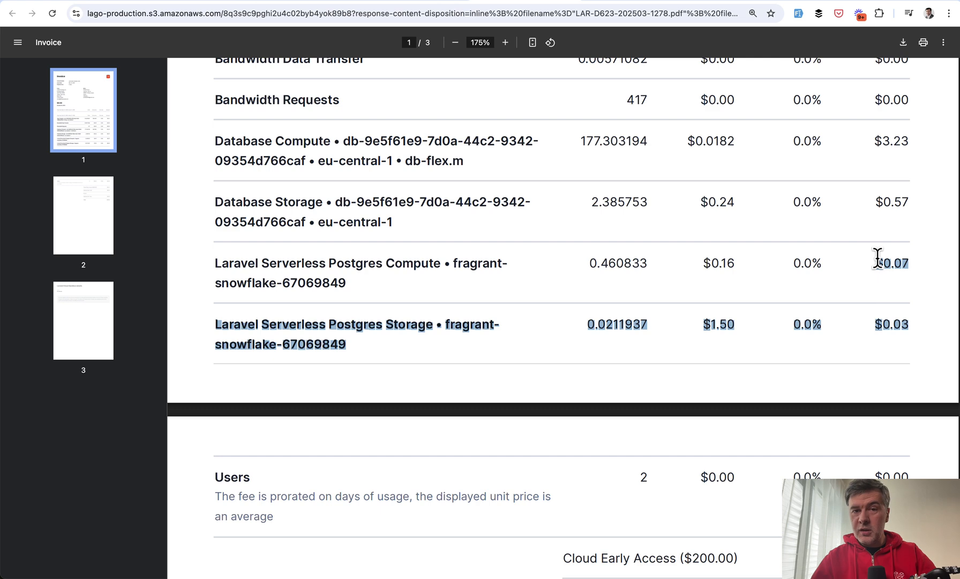
pyautogui.moveTo(536, 142)
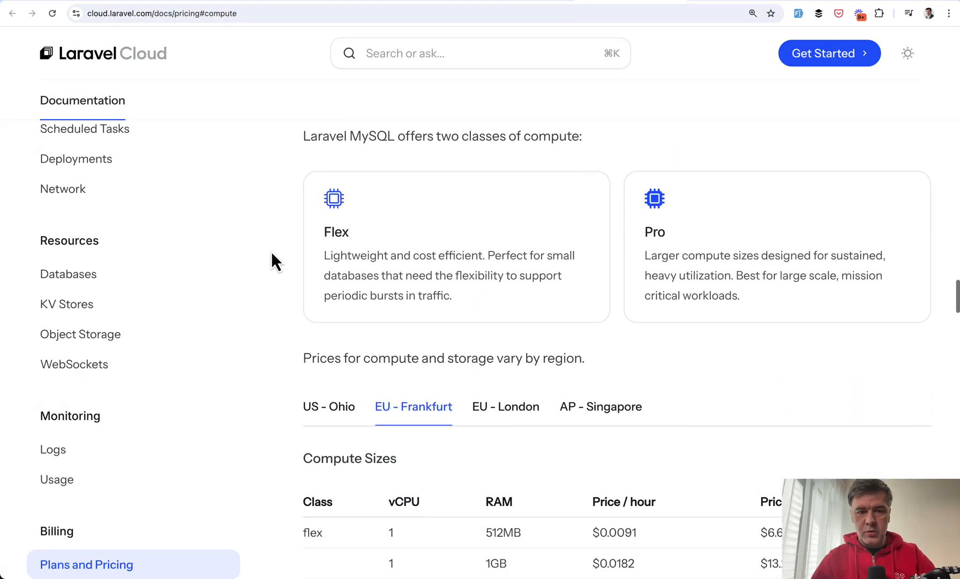
# Scroll to the Frankfurt MySQL compute table and highlight the $0.0182 hourly flex 1GB price.
pyautogui.scroll(-3)
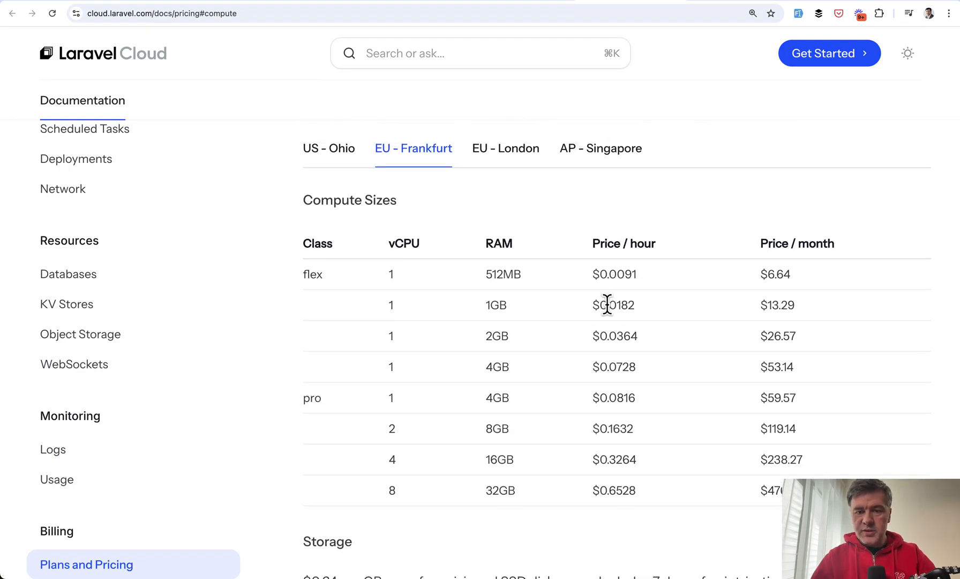
pyautogui.doubleClick(614, 305)
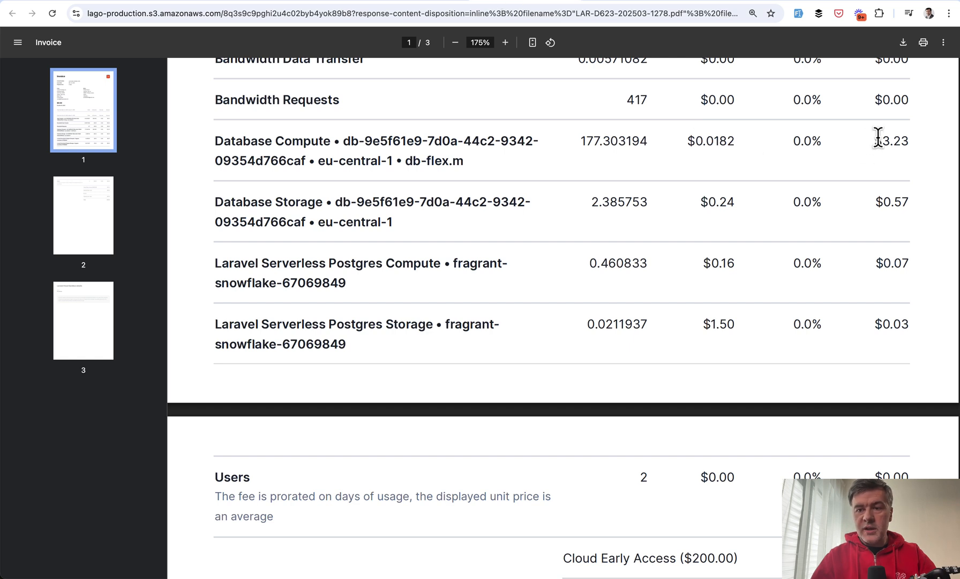
pyautogui.moveTo(782, 190)
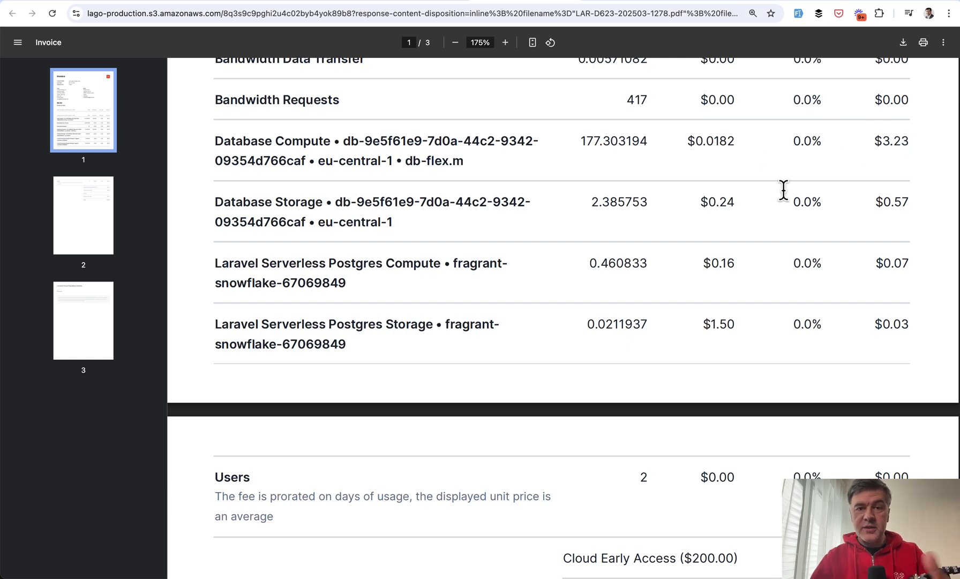
pyautogui.moveTo(554, 263)
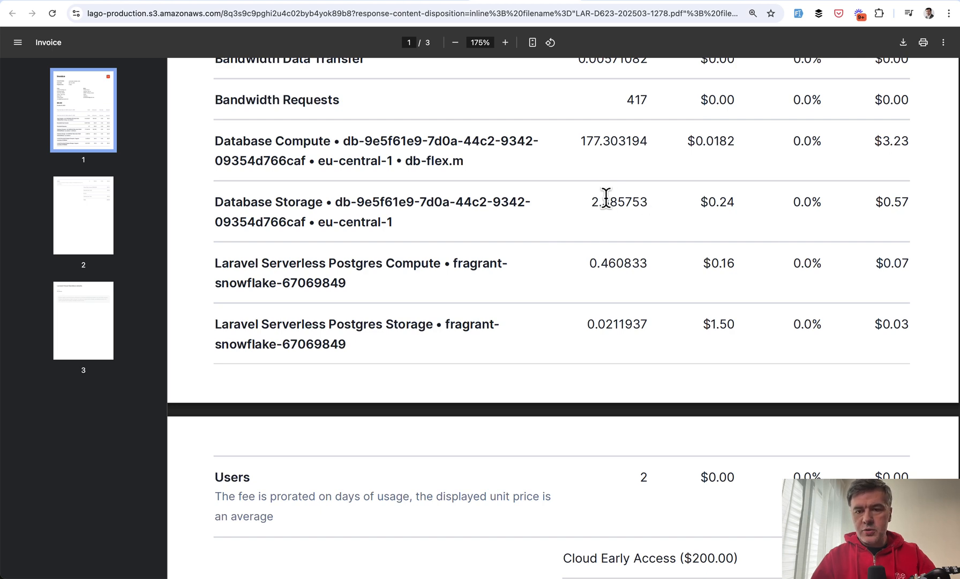
# Highlight the Database Storage quantity 2.385753 on the invoice.
pyautogui.doubleClick(729, 202)
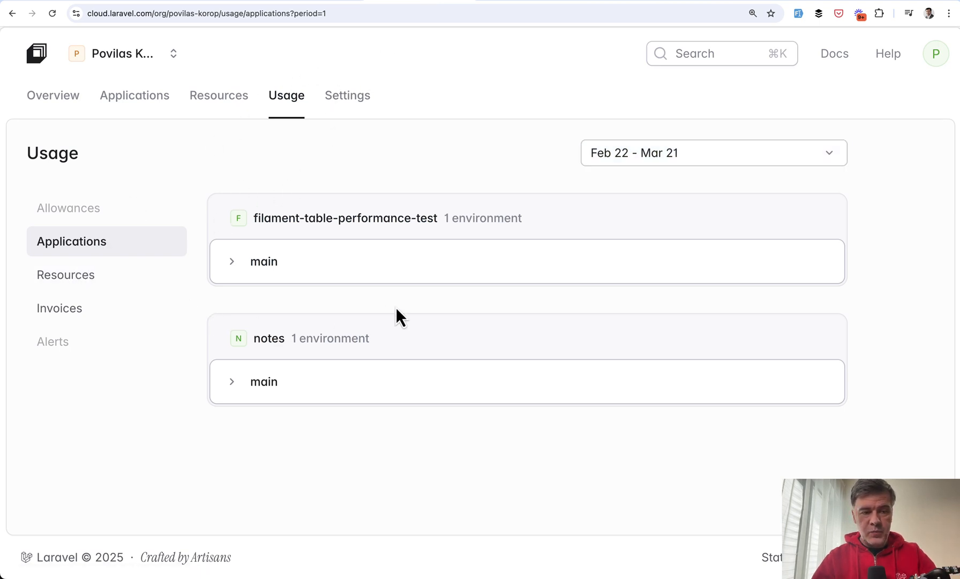
# Show Resources usage for the Feb 22 – Mar 21 period, with notes-mysql at 42 compute hours and 0.56 GB.
pyautogui.click(66, 275)
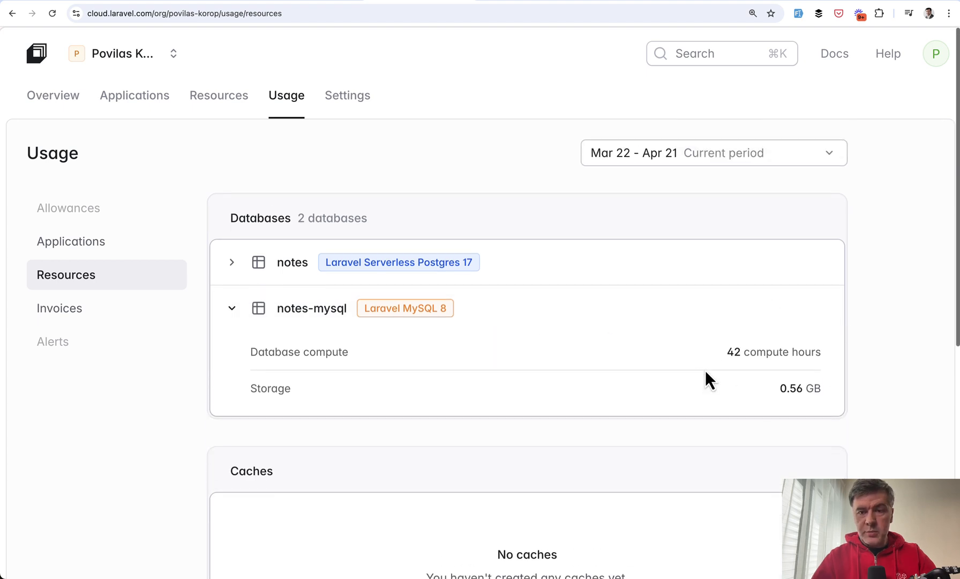
pyautogui.click(712, 152)
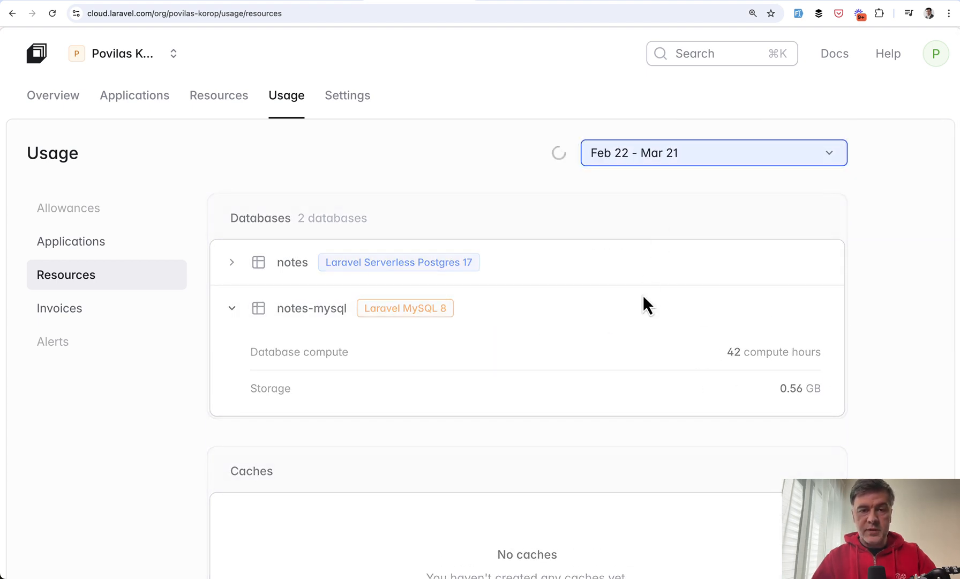
pyautogui.moveTo(631, 332)
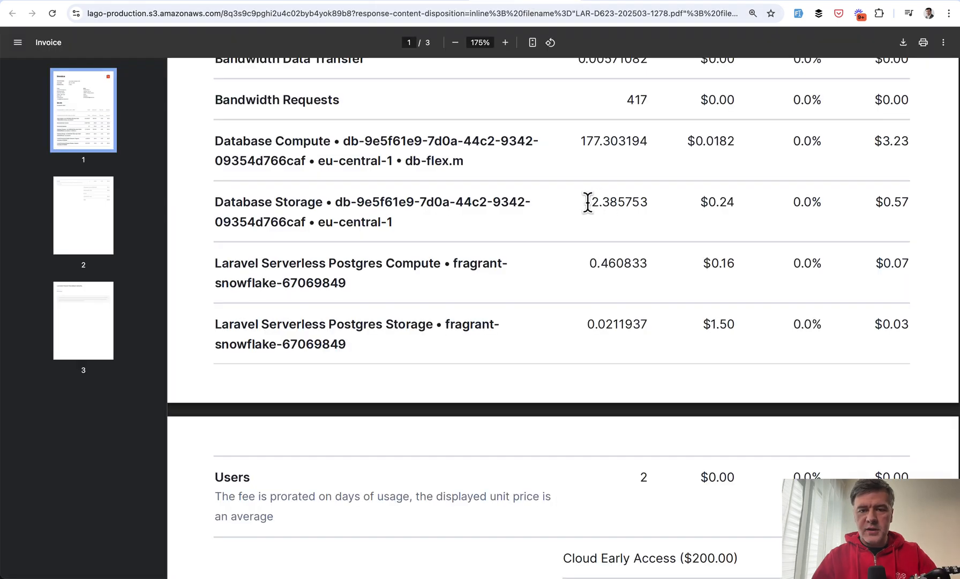
pyautogui.moveTo(652, 256)
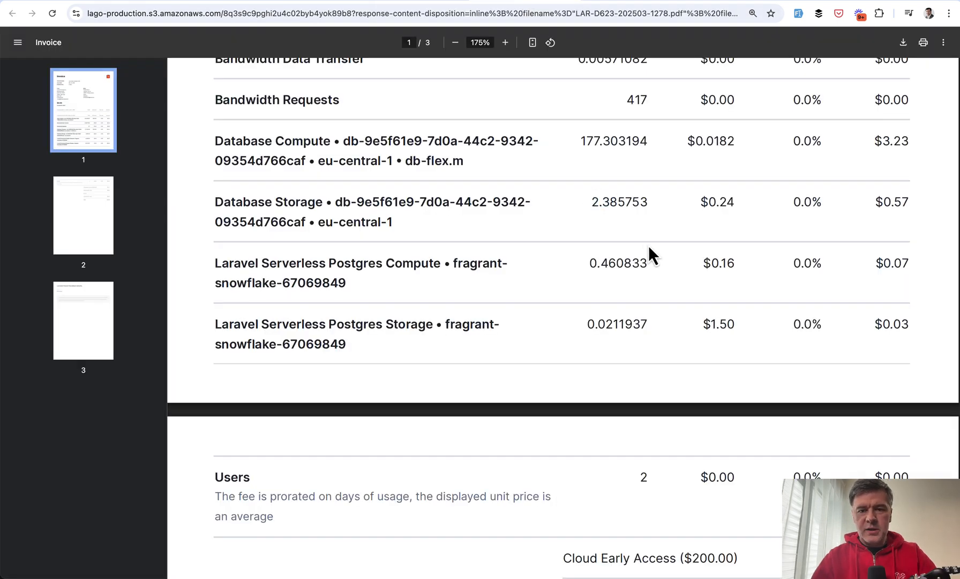
# Select the Database Storage and Serverless Postgres row text on the invoice.
pyautogui.moveTo(613, 202); pyautogui.dragTo(900, 202)
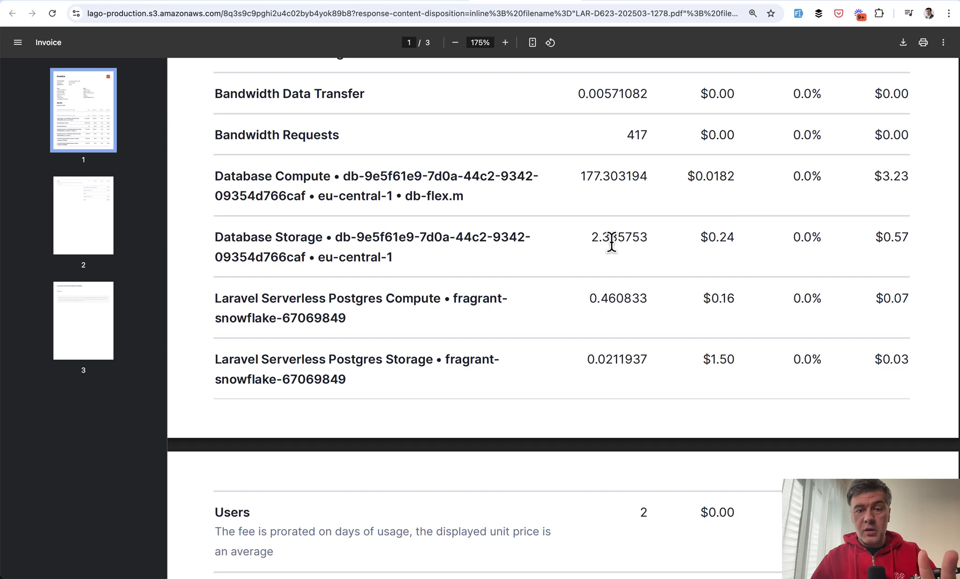
pyautogui.moveTo(587, 358)
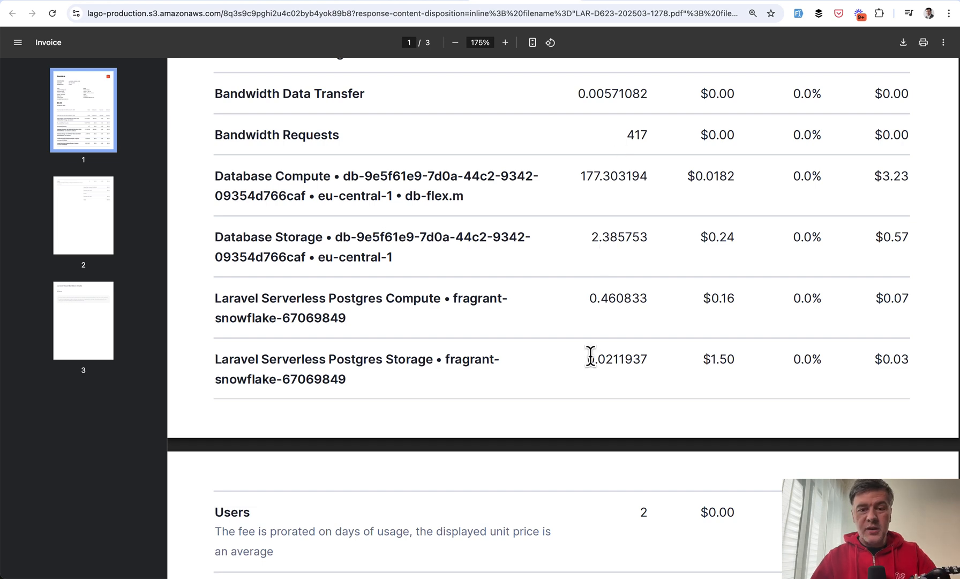
pyautogui.moveTo(551, 304)
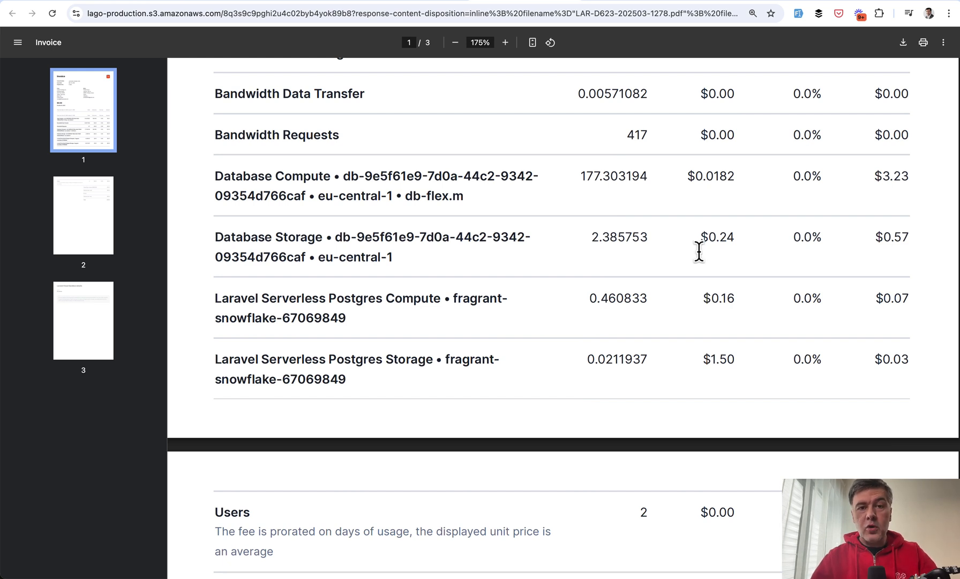
pyautogui.moveTo(909, 242)
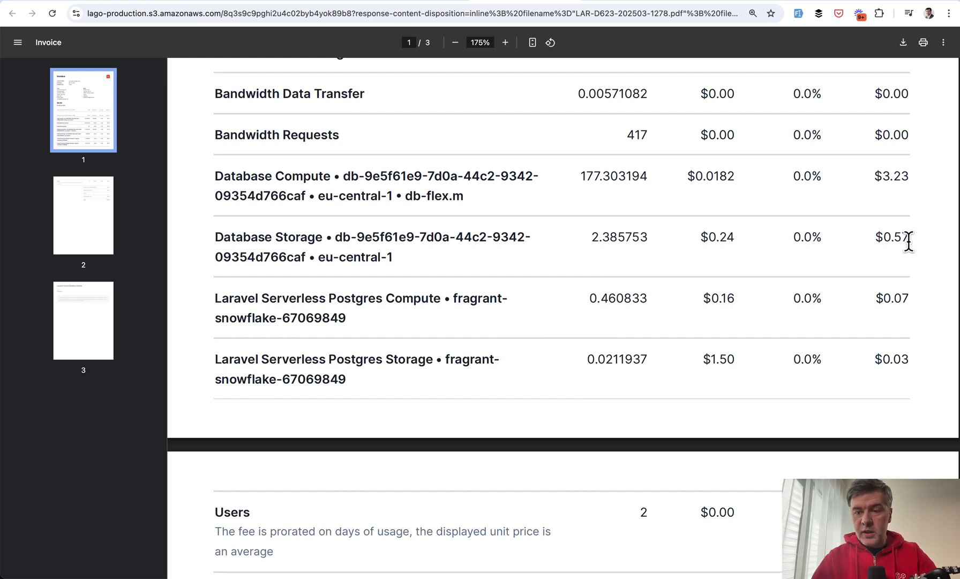
pyautogui.moveTo(858, 219)
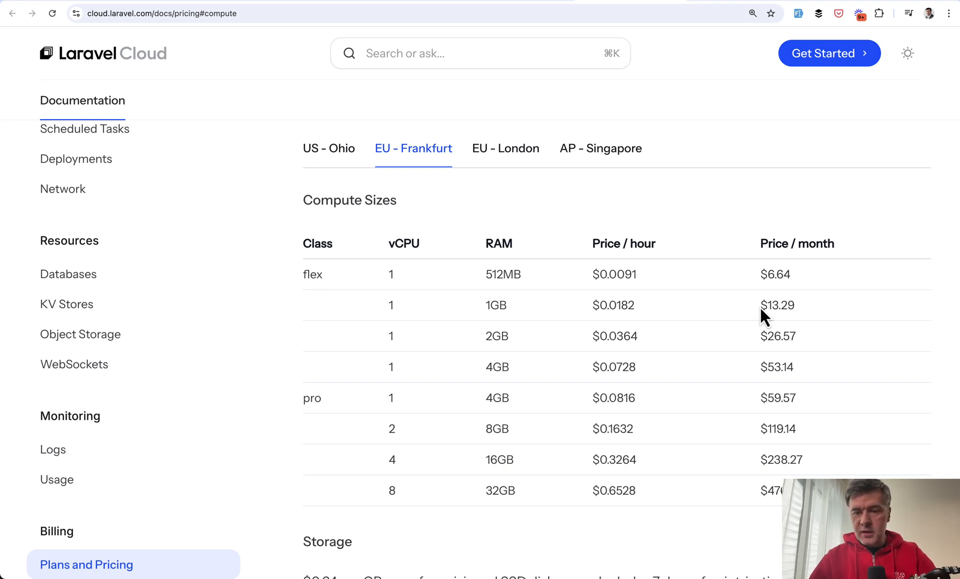
# Highlight the $13.29 monthly flex price and scroll to the Frankfurt app compute table with the $5.55 rate.
pyautogui.doubleClick(777, 305)
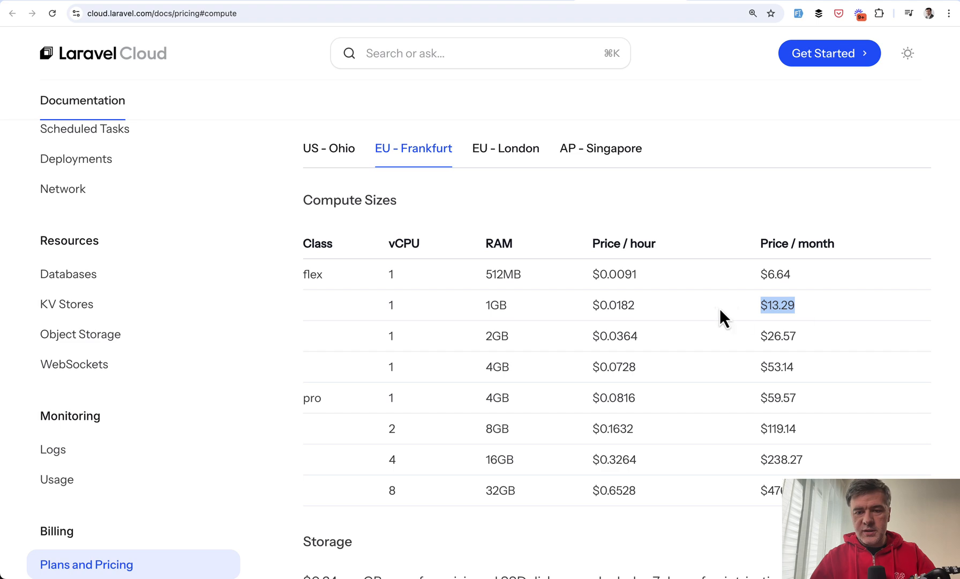
pyautogui.moveTo(719, 316)
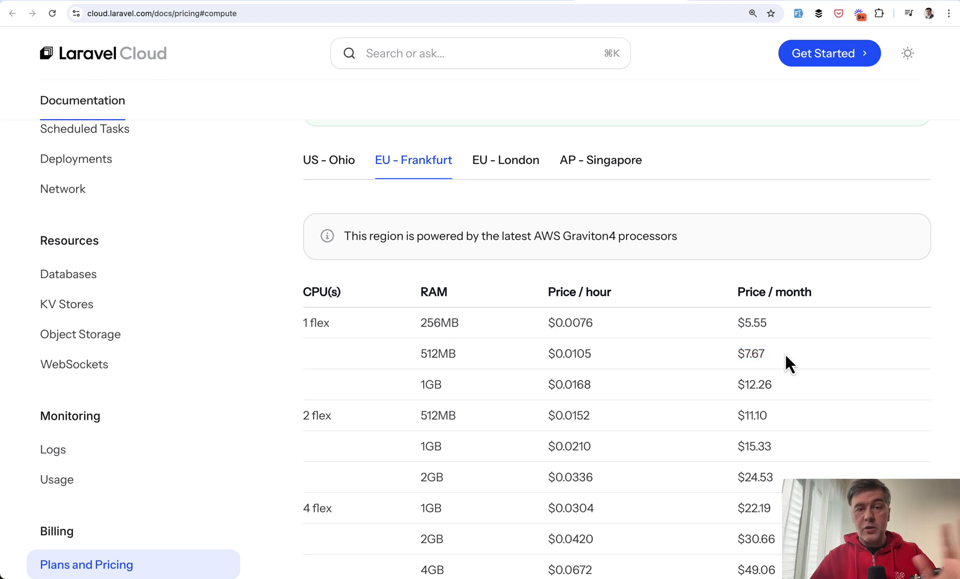
pyautogui.moveTo(801, 390)
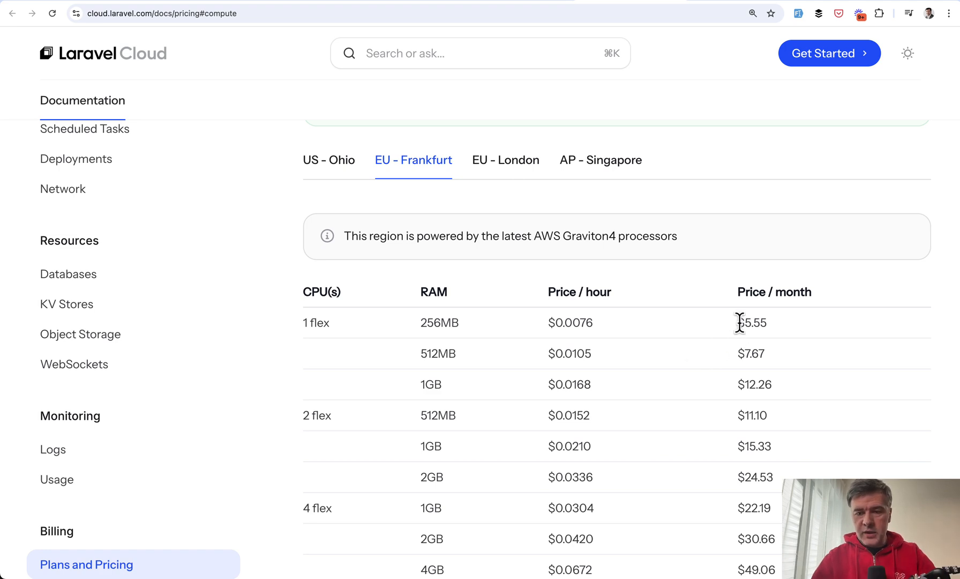
pyautogui.scroll(-3)
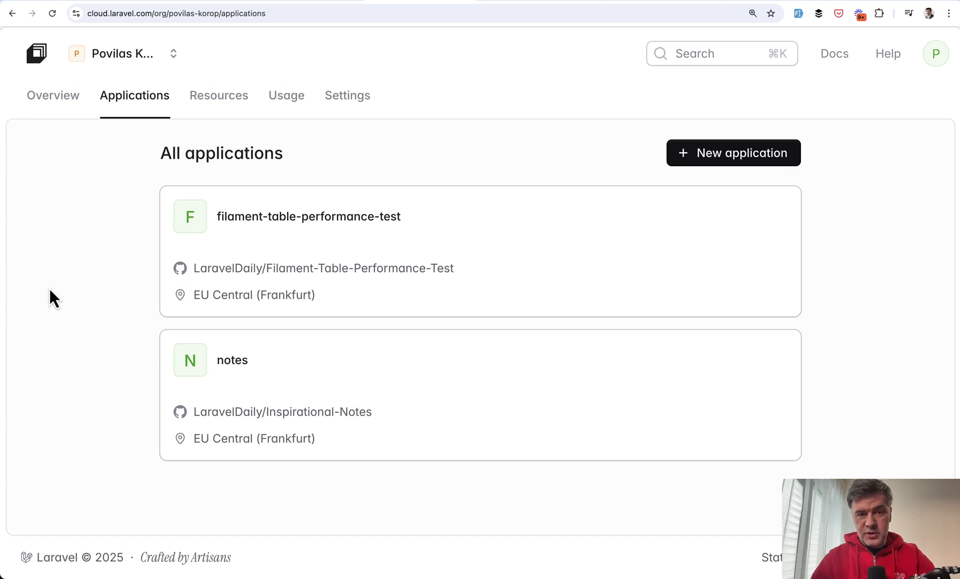
pyautogui.moveTo(484, 243)
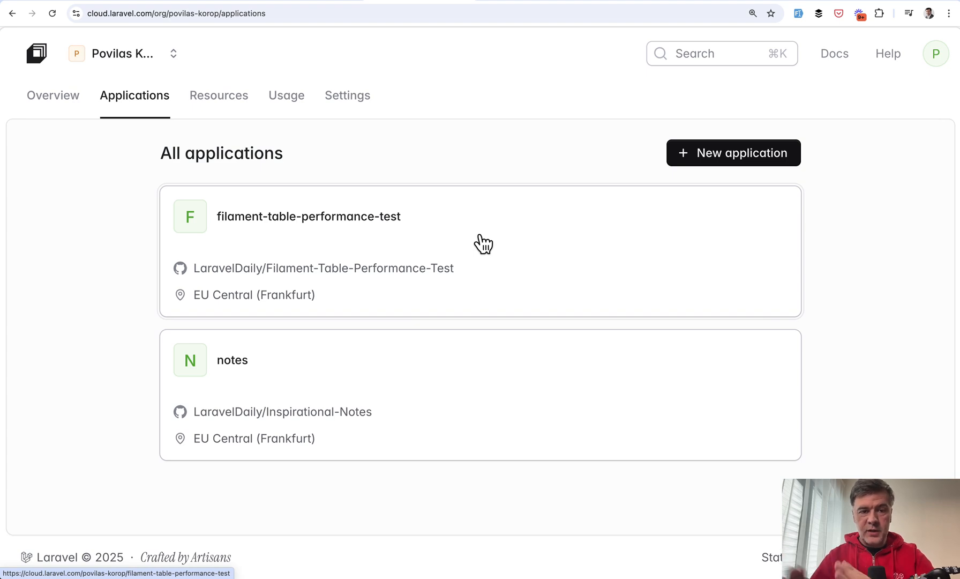
pyautogui.moveTo(545, 266)
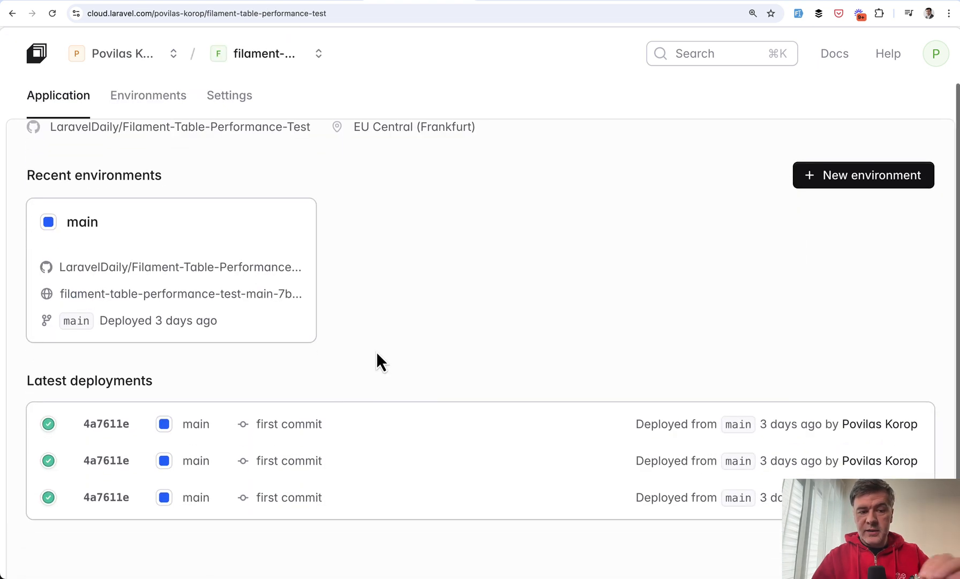
# Open the filament-table-performance-test application's main environment.
pyautogui.click(82, 222)
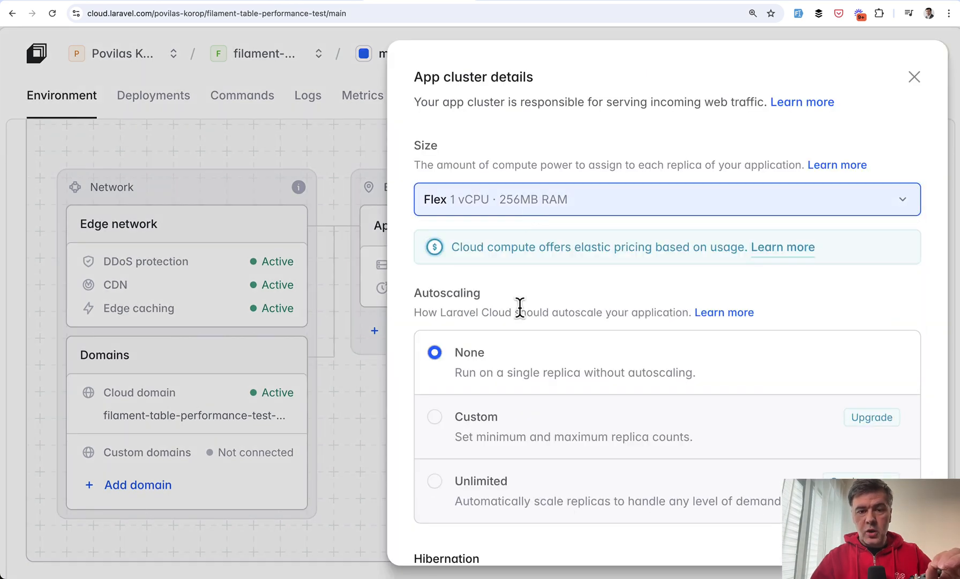
# Scroll the app cluster details to Hibernation, enabled after 10 minutes, selecting its description text.
pyautogui.scroll(-3)
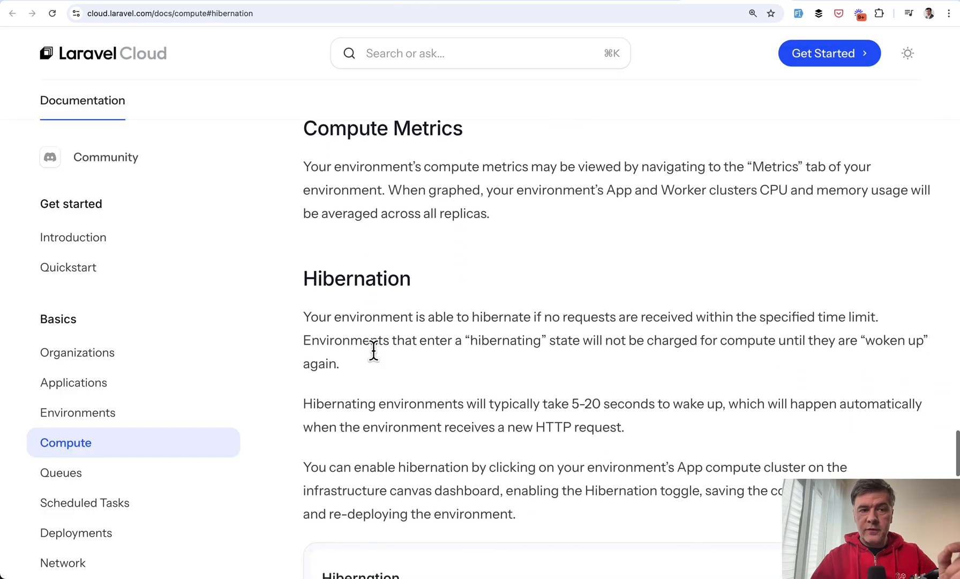
pyautogui.scroll(-3)
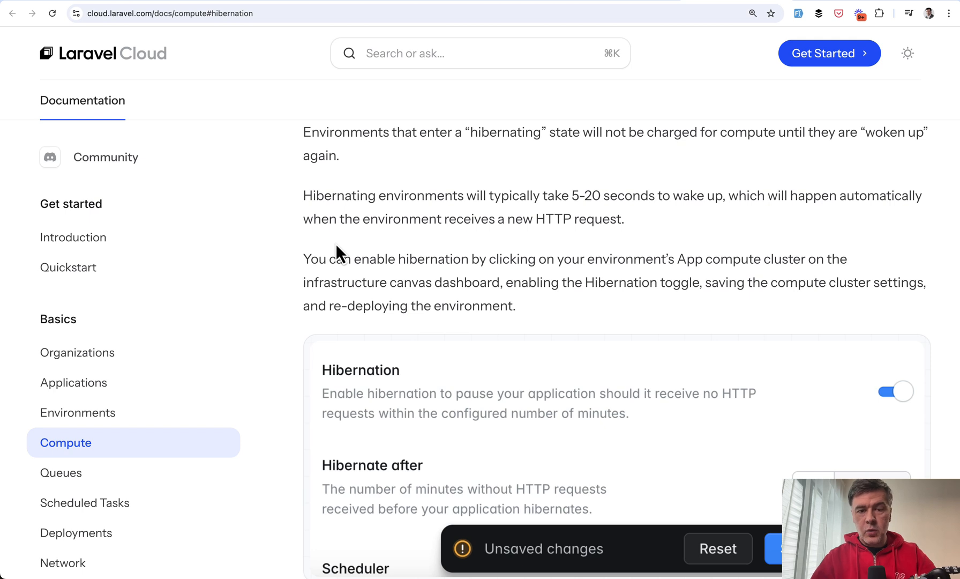
pyautogui.moveTo(562, 187)
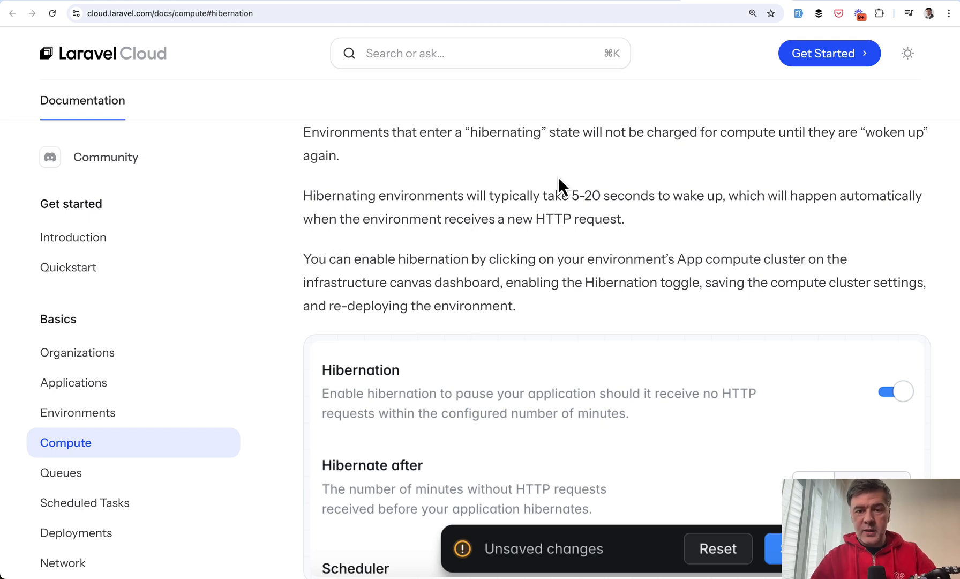
pyautogui.moveTo(544, 196); pyautogui.dragTo(631, 196)
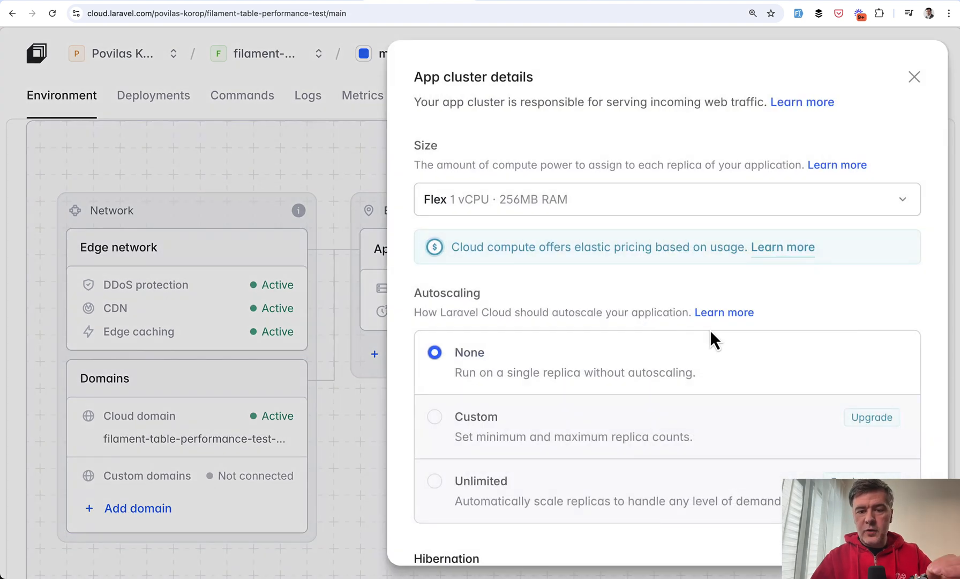
pyautogui.scroll(-3)
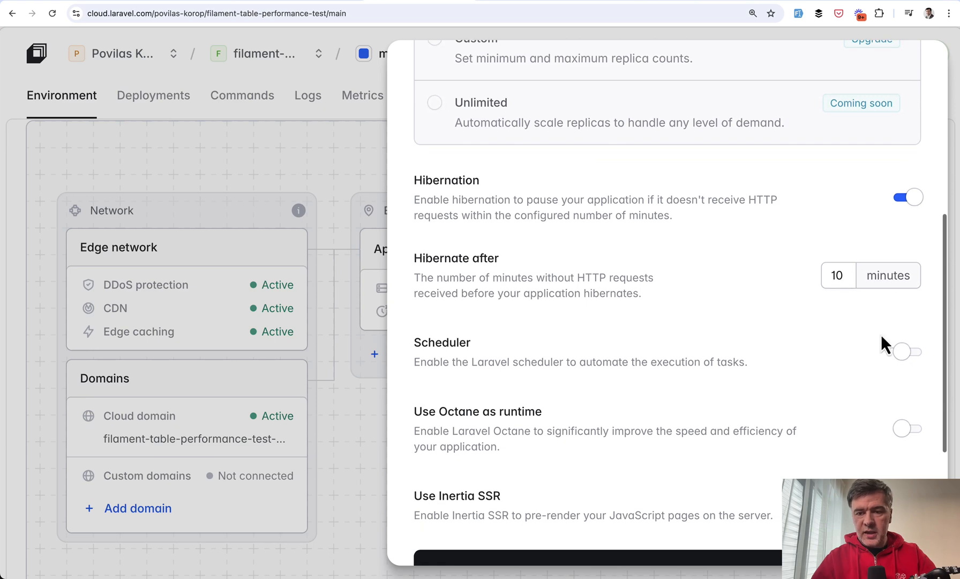
pyautogui.moveTo(748, 323)
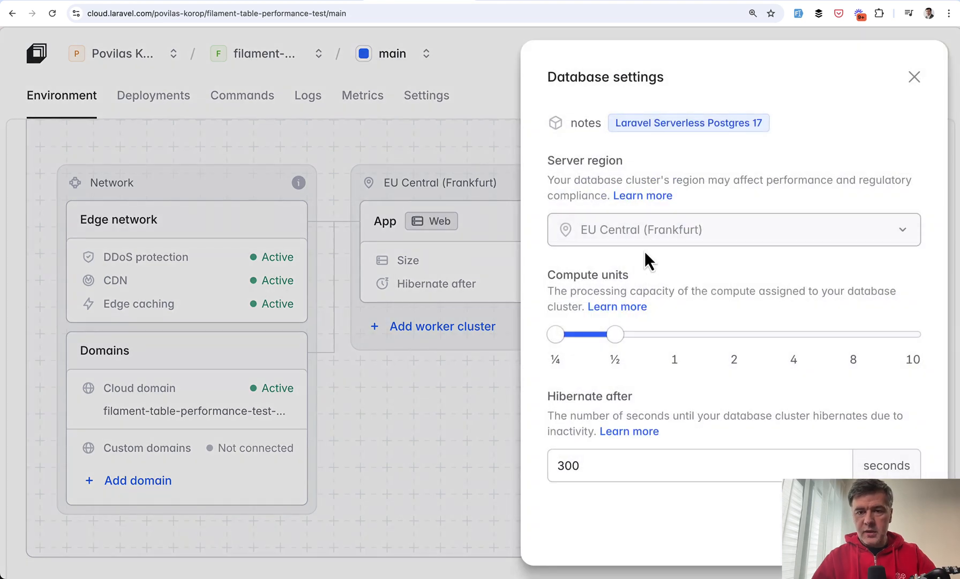
pyautogui.moveTo(472, 454)
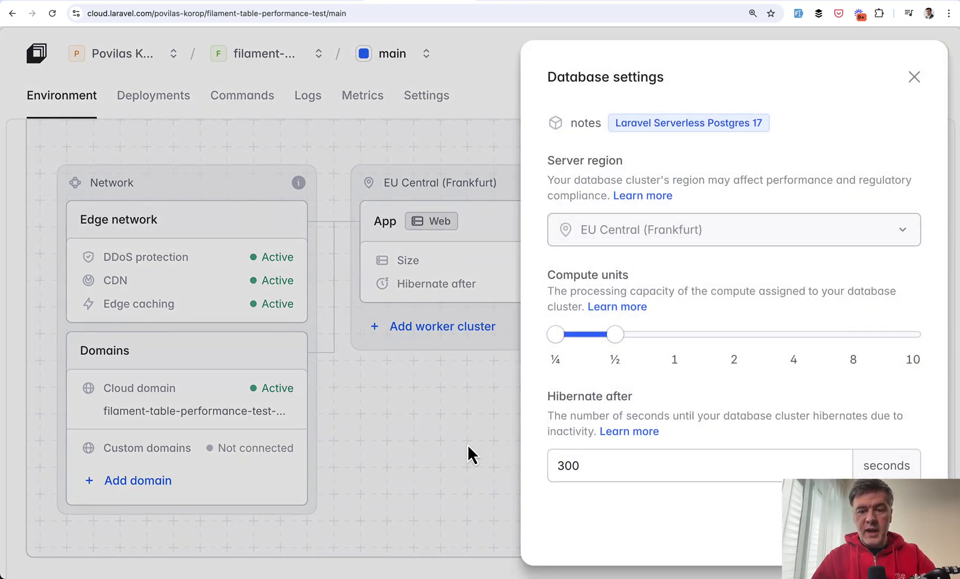
pyautogui.moveTo(423, 442)
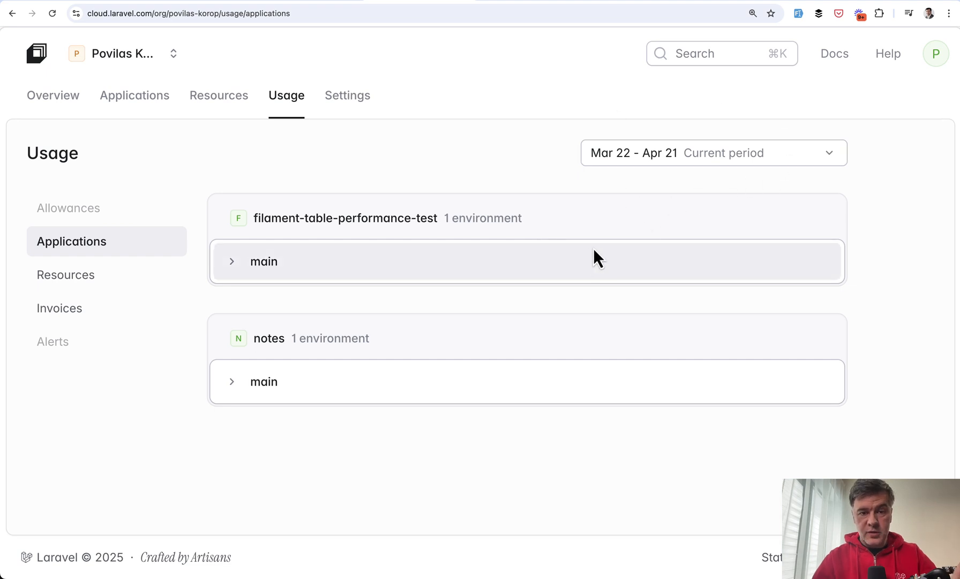
# Expand the main environment row under filament-table-performance-test to show 17.76 Flex CPU hours.
pyautogui.click(263, 261)
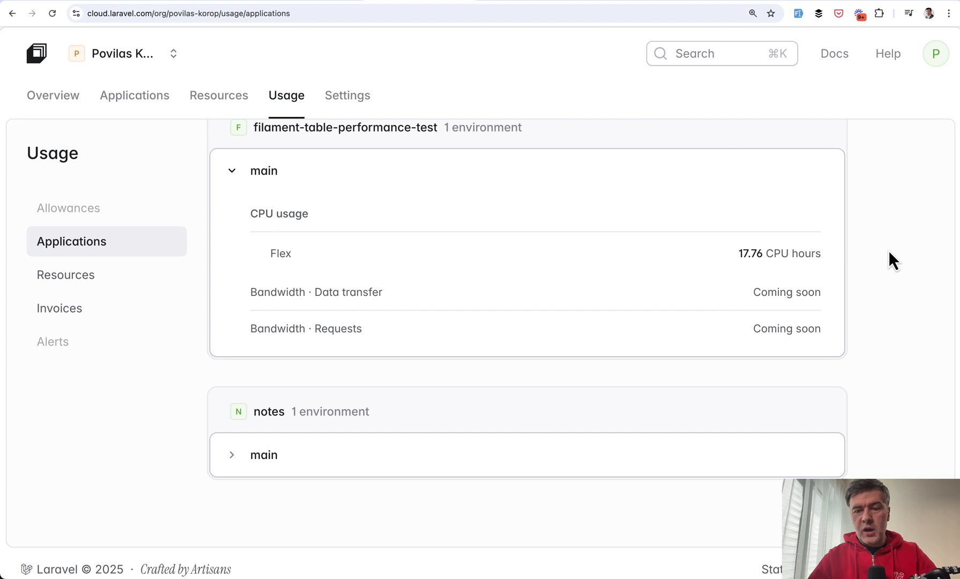
pyautogui.moveTo(914, 275)
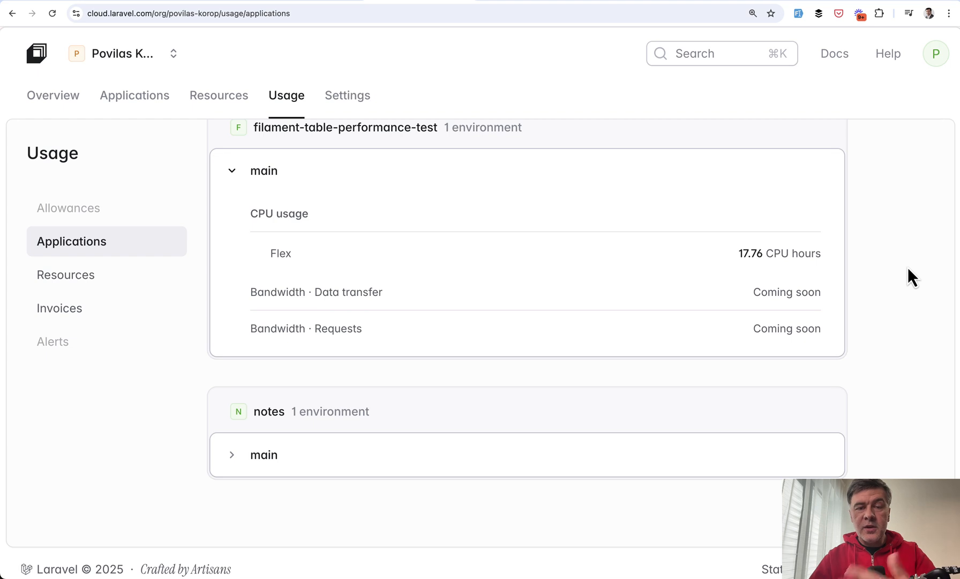
pyautogui.moveTo(909, 239)
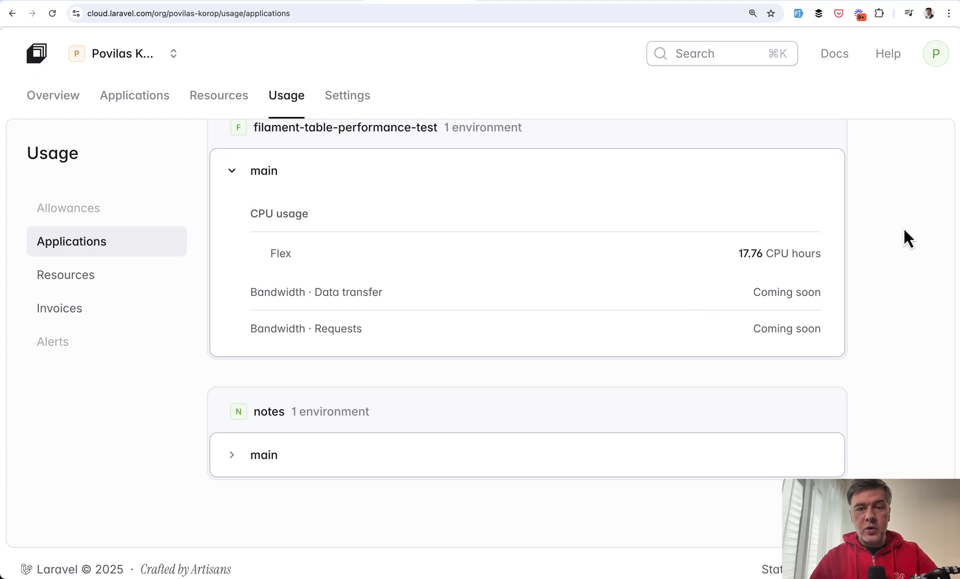
pyautogui.moveTo(900, 265)
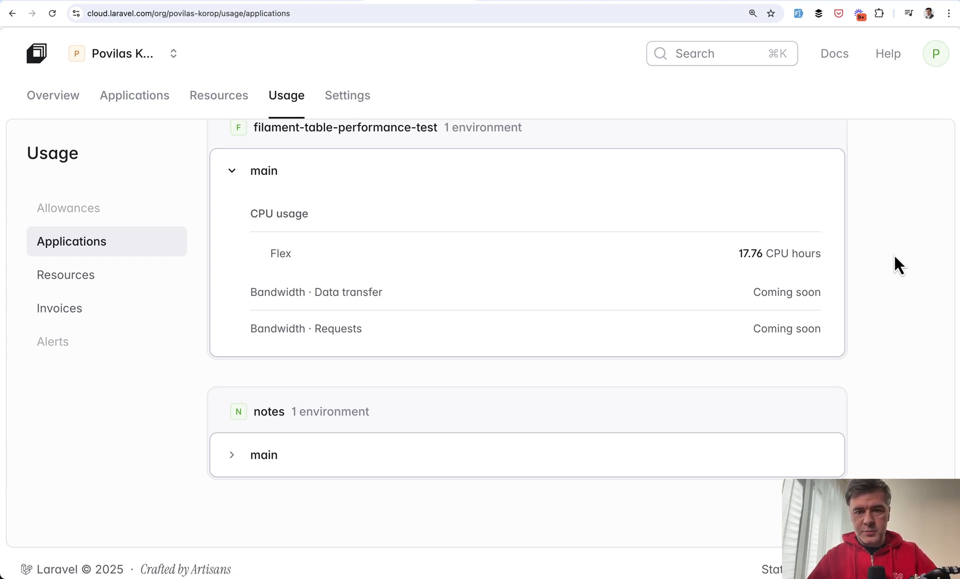
pyautogui.moveTo(915, 288)
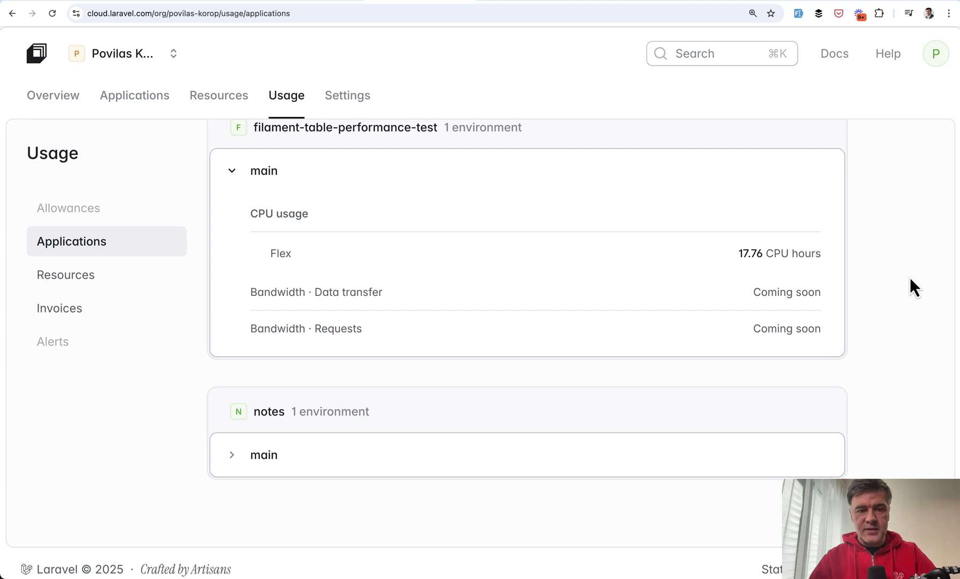
pyautogui.moveTo(65, 275)
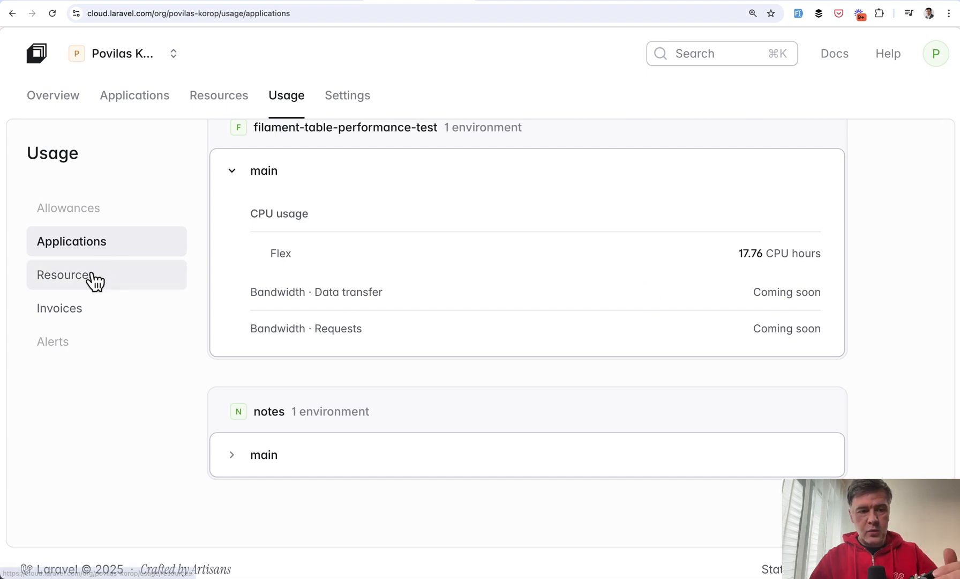
# Switch Usage to Resources and view the notes Serverless Postgres database at 0 compute hours and 0 GB.
pyautogui.click(65, 274)
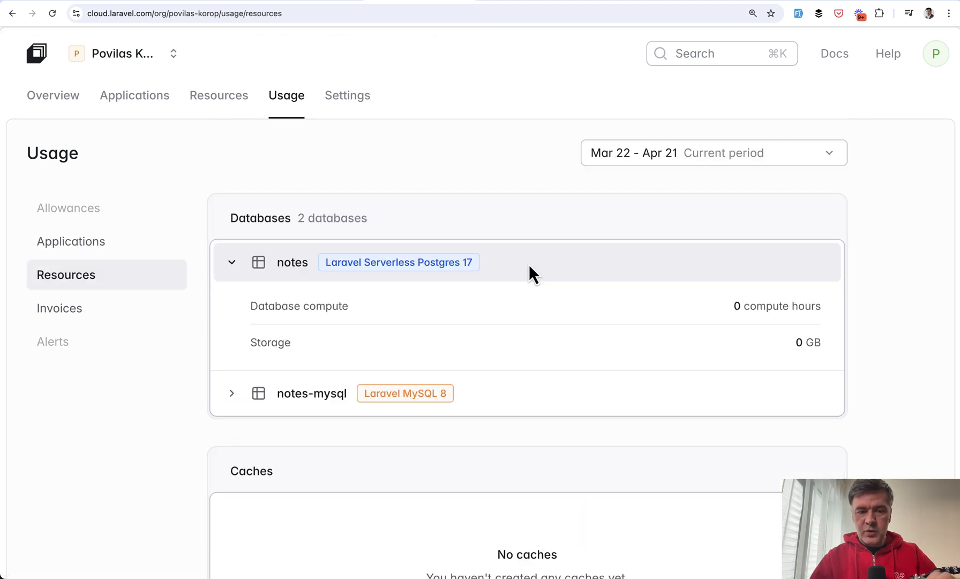
pyautogui.scroll(-3)
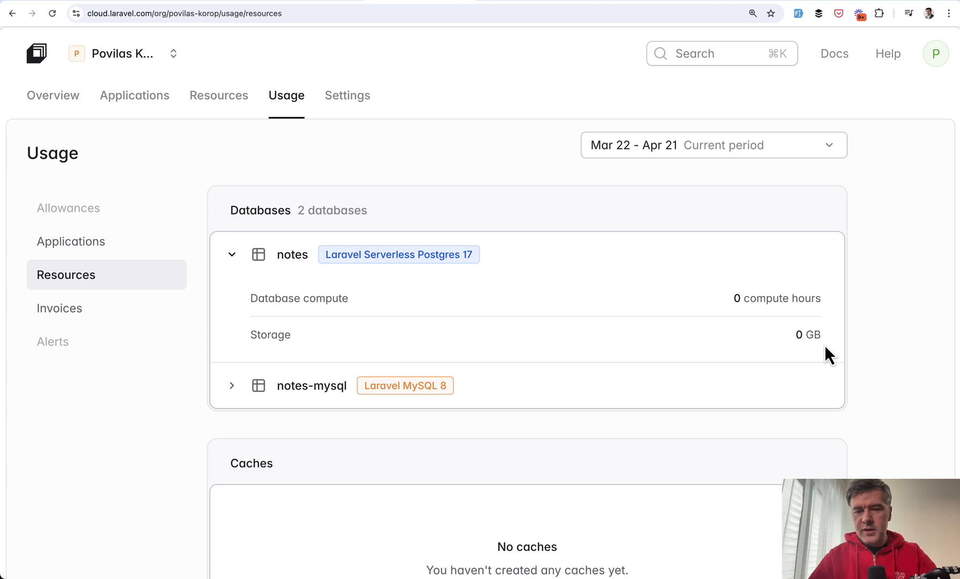
pyautogui.moveTo(933, 293)
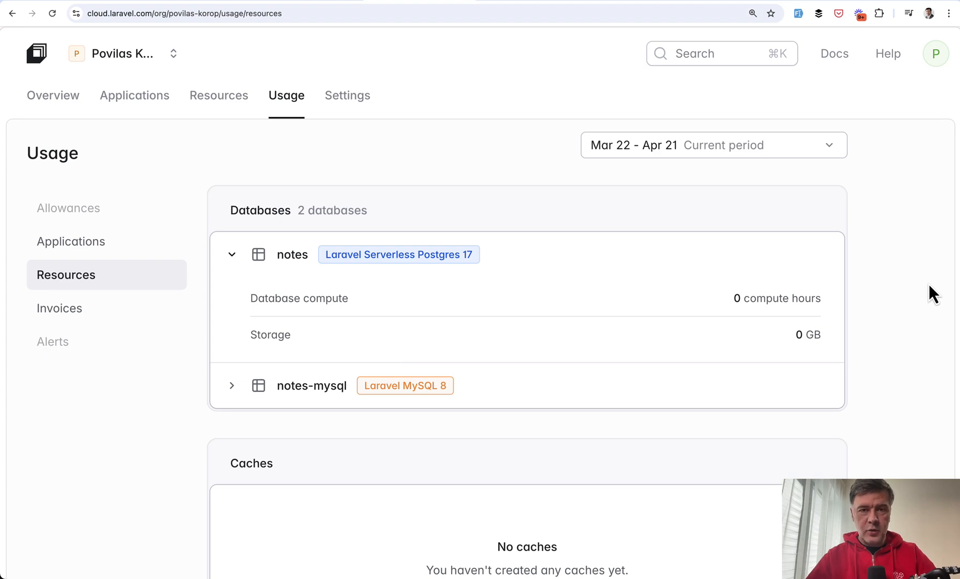
pyautogui.moveTo(73, 432)
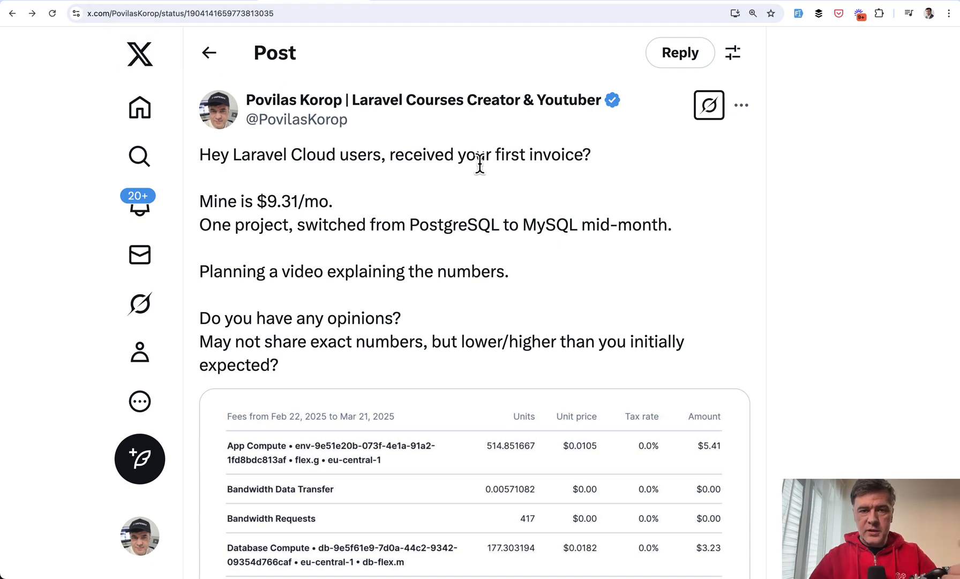
pyautogui.moveTo(473, 278)
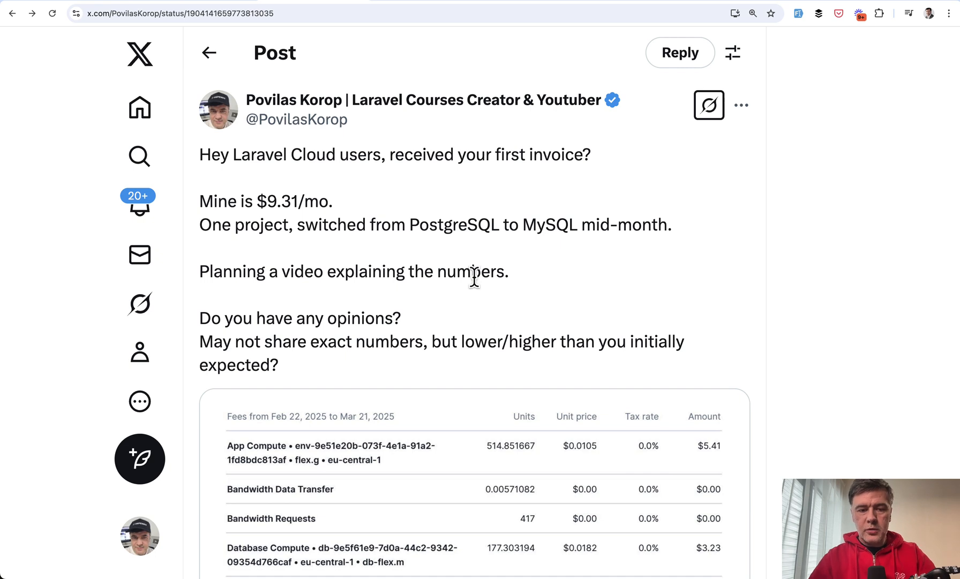
# Read down the replies and highlight the phrase 'cancel right away' in one reply.
pyautogui.scroll(-3)
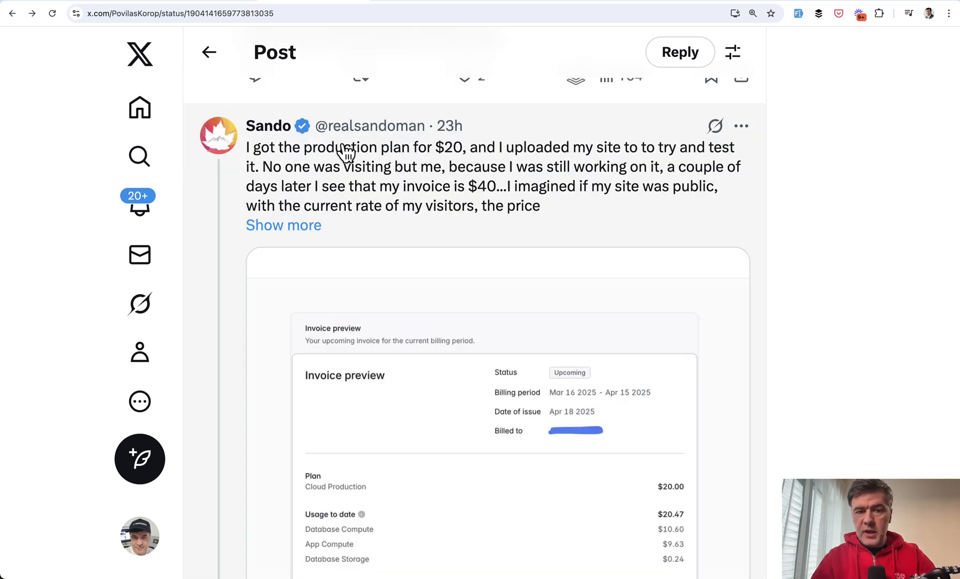
pyautogui.scroll(-3)
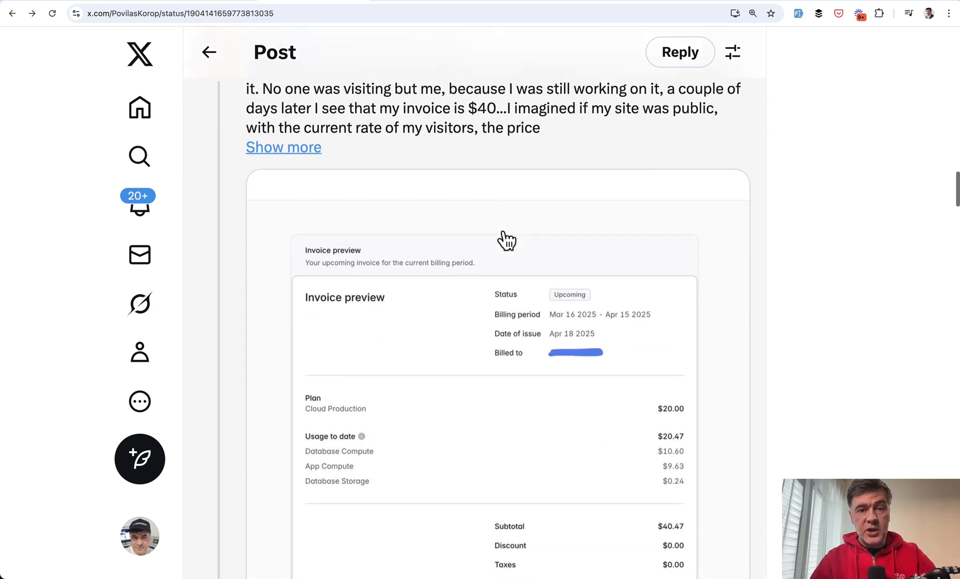
pyautogui.scroll(-3)
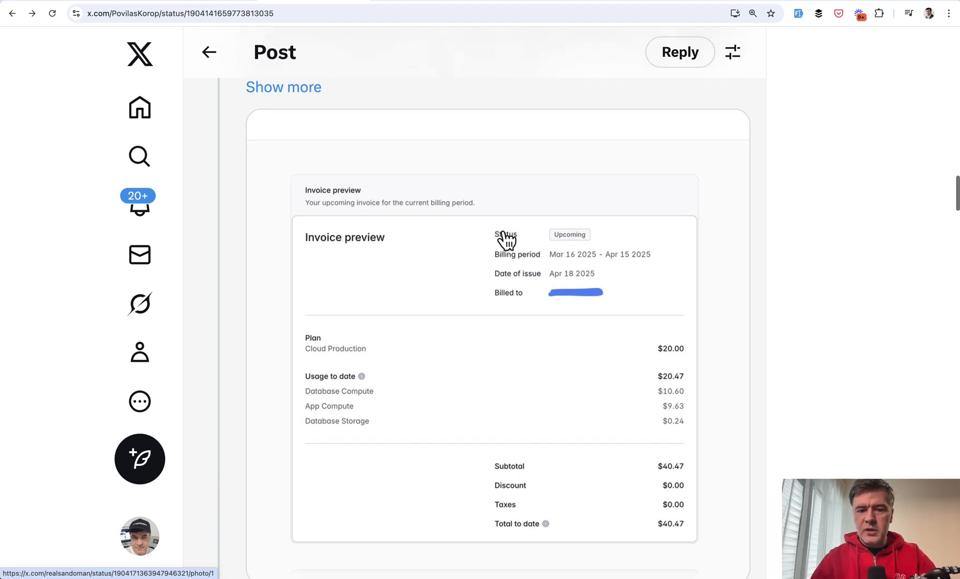
pyautogui.scroll(-3)
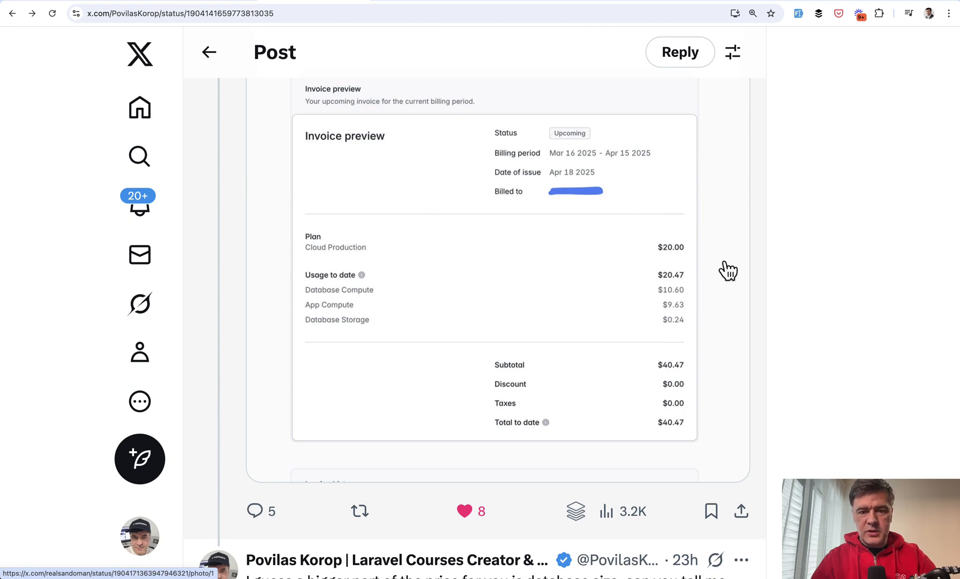
pyautogui.scroll(-3)
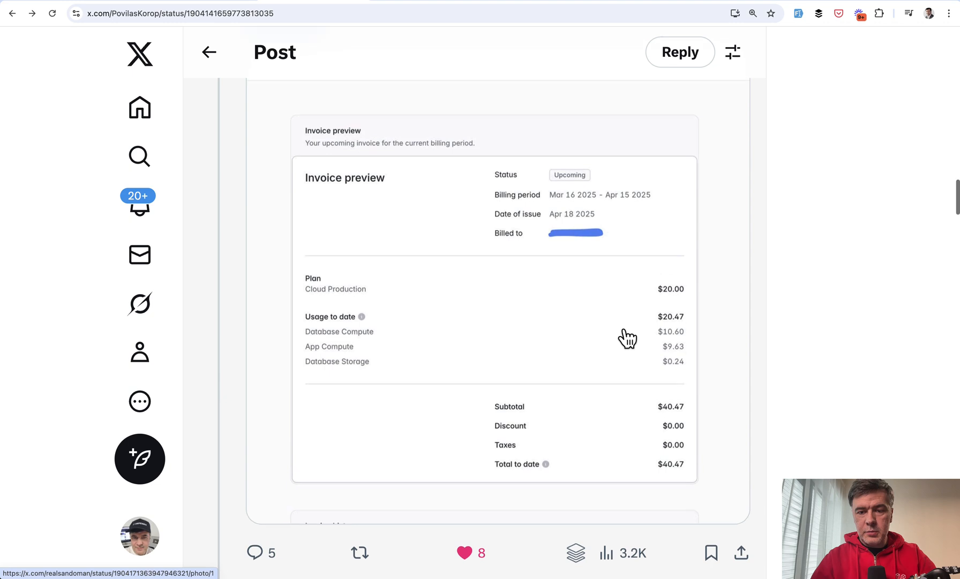
pyautogui.moveTo(655, 331)
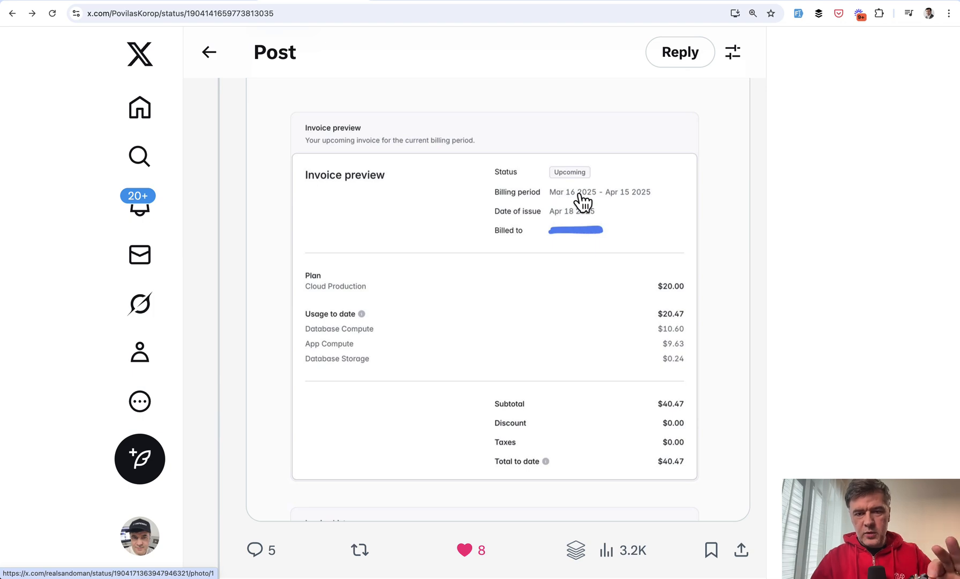
pyautogui.scroll(-3)
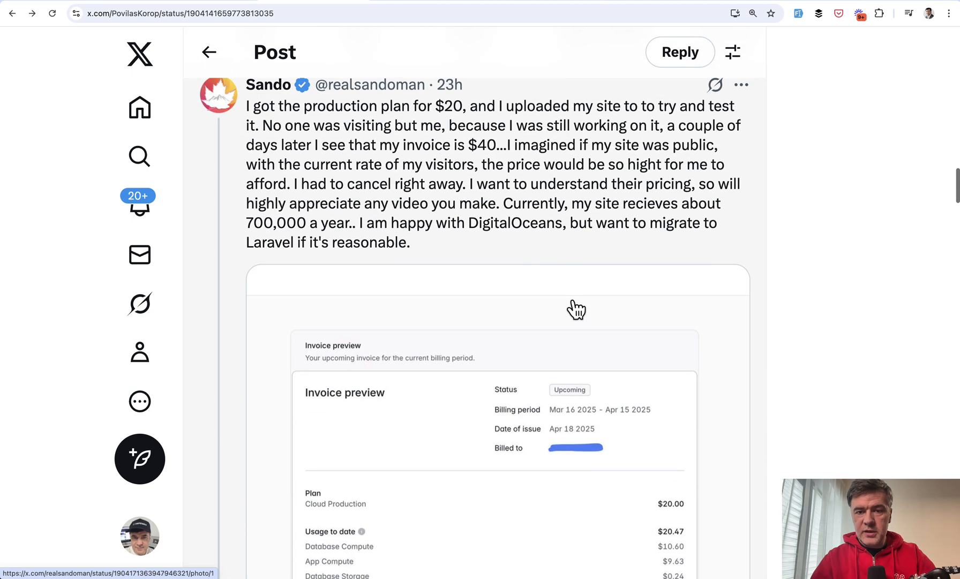
pyautogui.moveTo(348, 184); pyautogui.dragTo(456, 184)
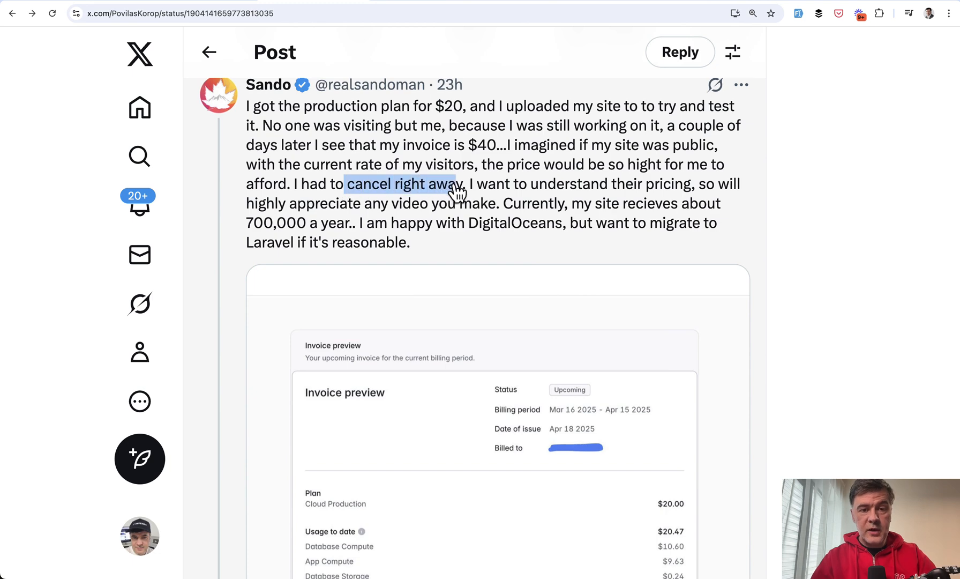
pyautogui.moveTo(592, 221)
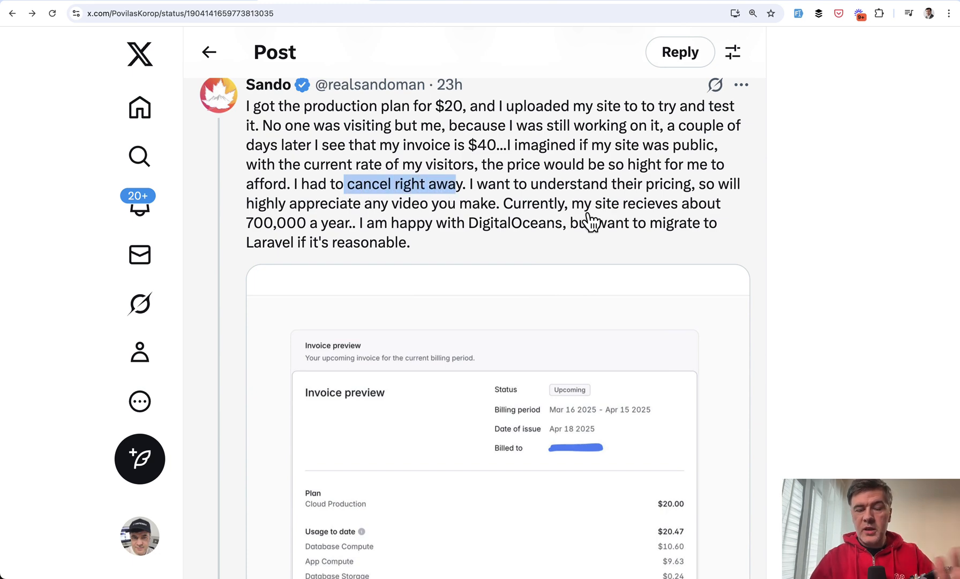
# Continue to the reply sharing a $40.47 invoice with Database Compute $10.60 and App Compute $9.63.
pyautogui.scroll(-3)
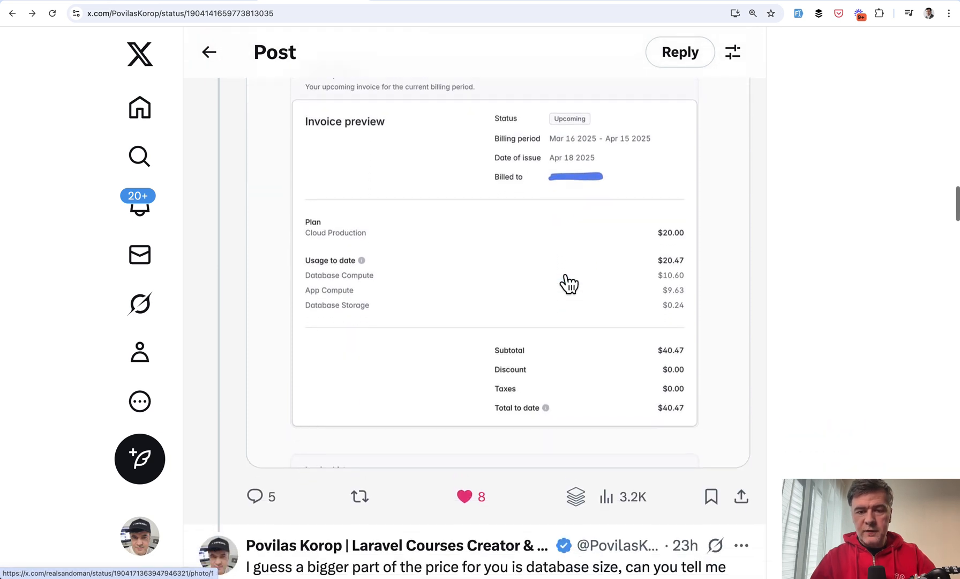
pyautogui.scroll(-3)
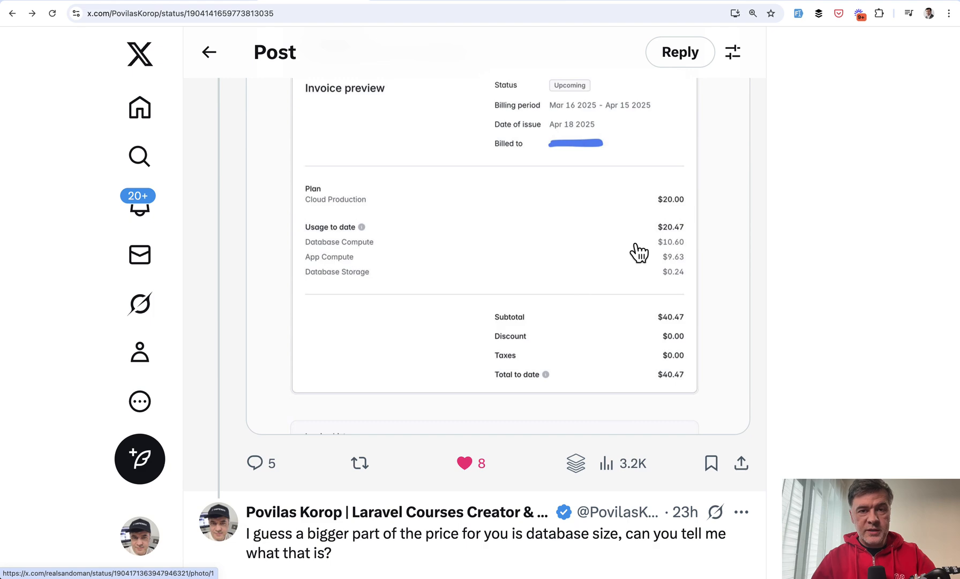
pyautogui.moveTo(648, 252)
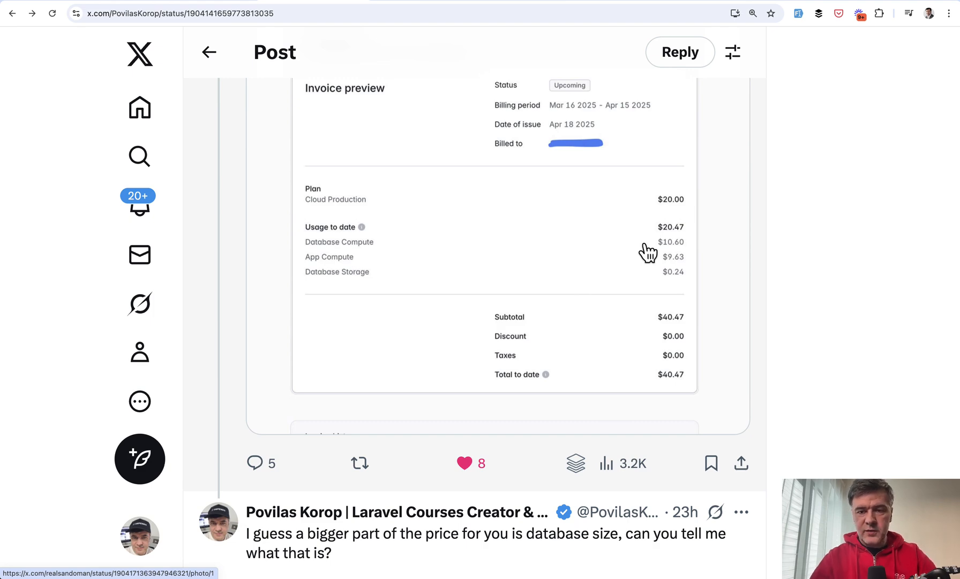
pyautogui.moveTo(684, 266)
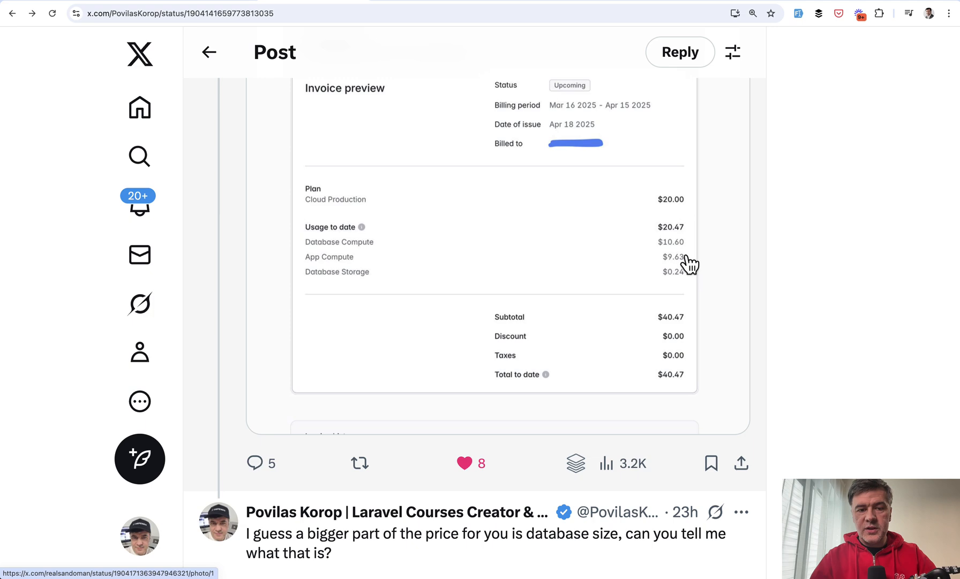
pyautogui.scroll(-3)
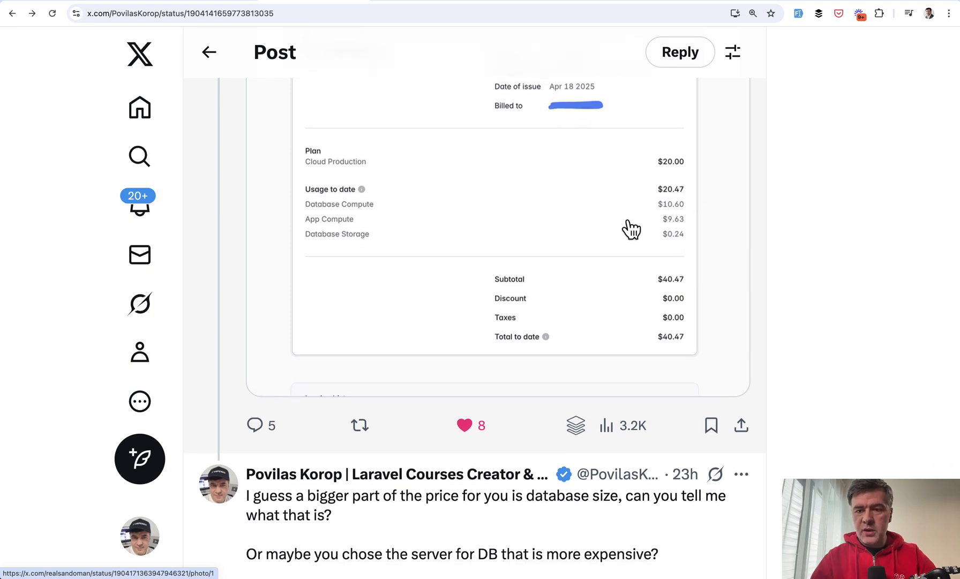
pyautogui.moveTo(612, 257)
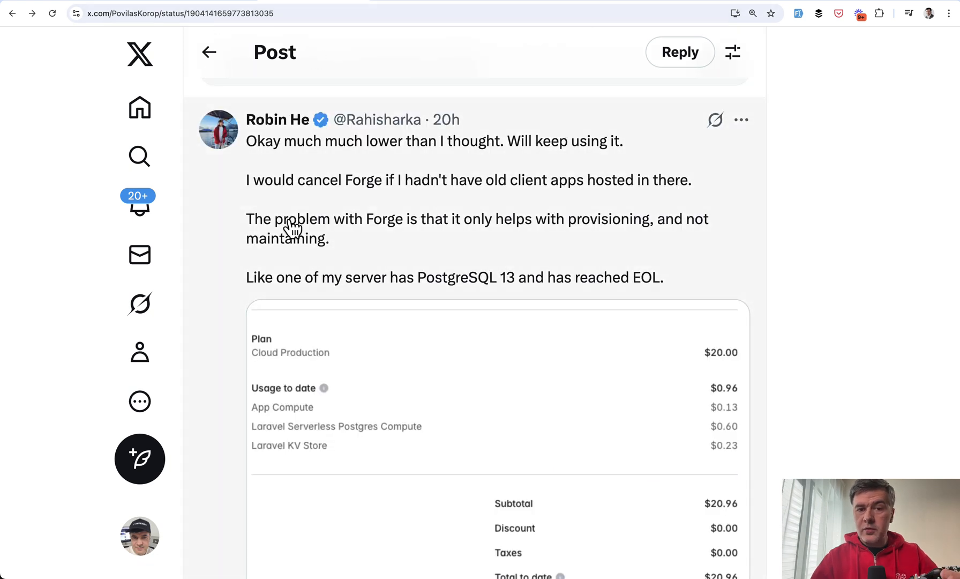
pyautogui.moveTo(506, 194)
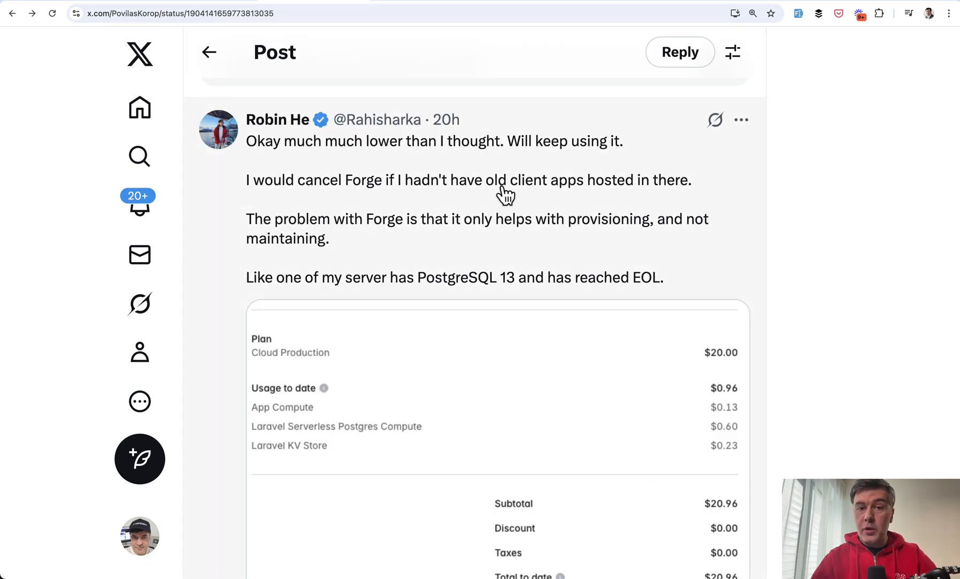
pyautogui.scroll(-3)
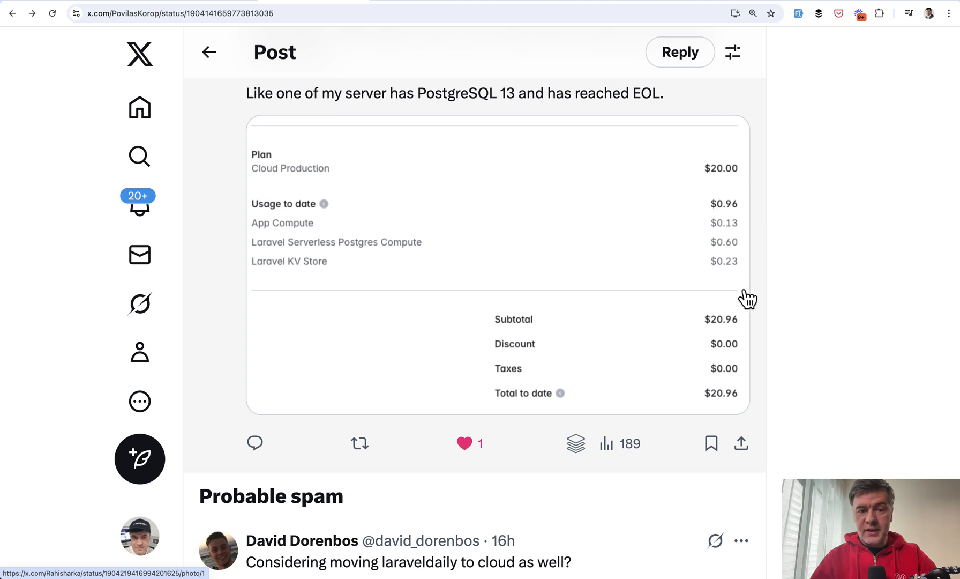
pyautogui.moveTo(729, 231)
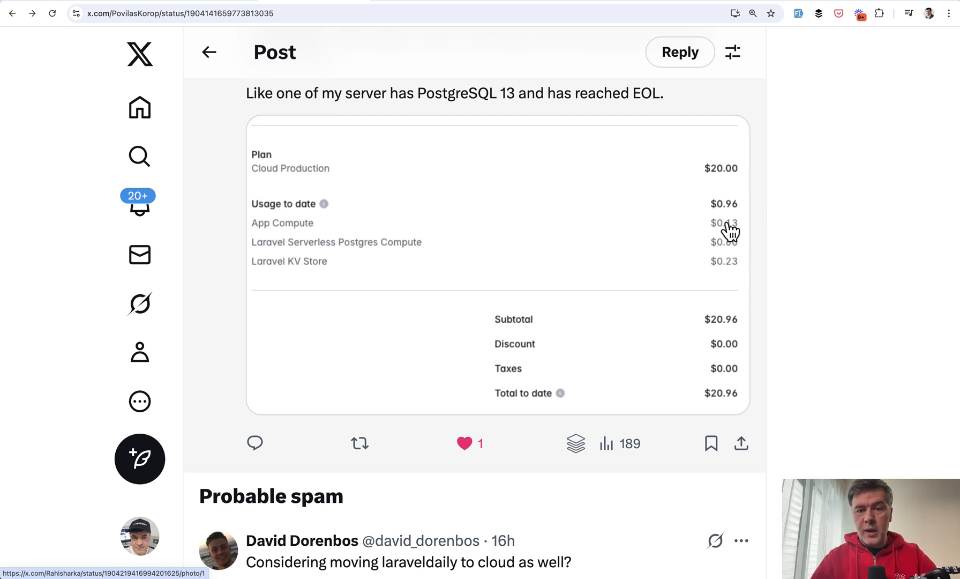
pyautogui.moveTo(749, 236)
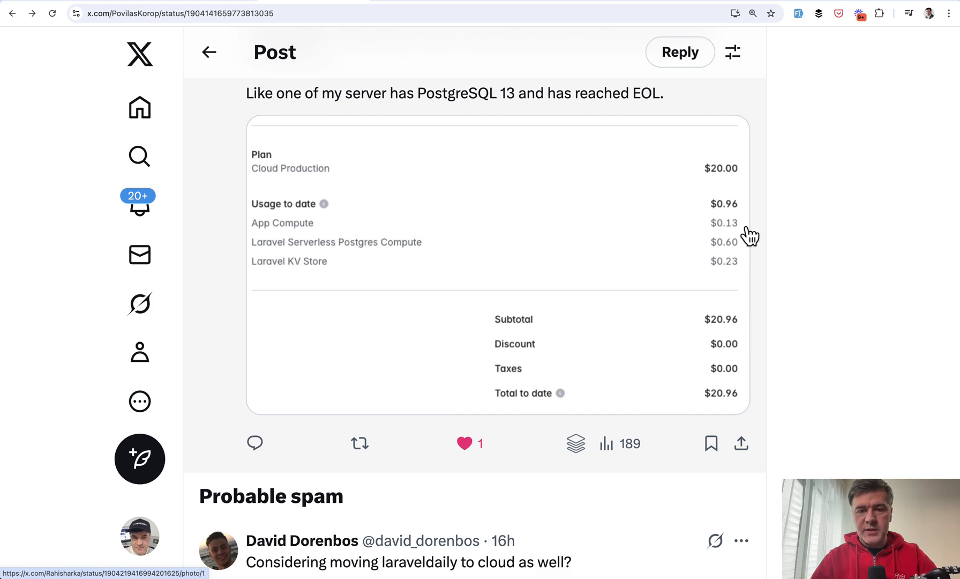
pyautogui.moveTo(727, 236)
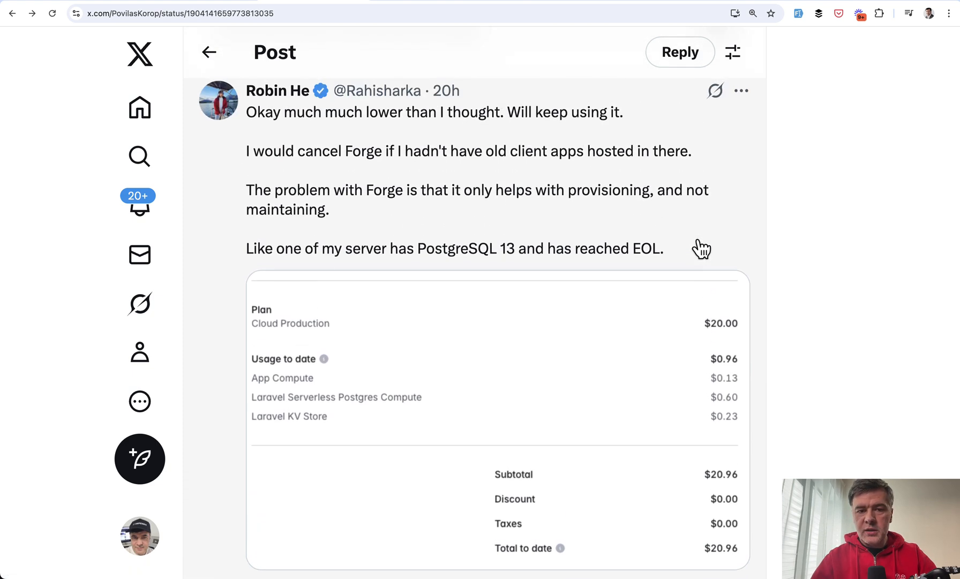
pyautogui.scroll(-3)
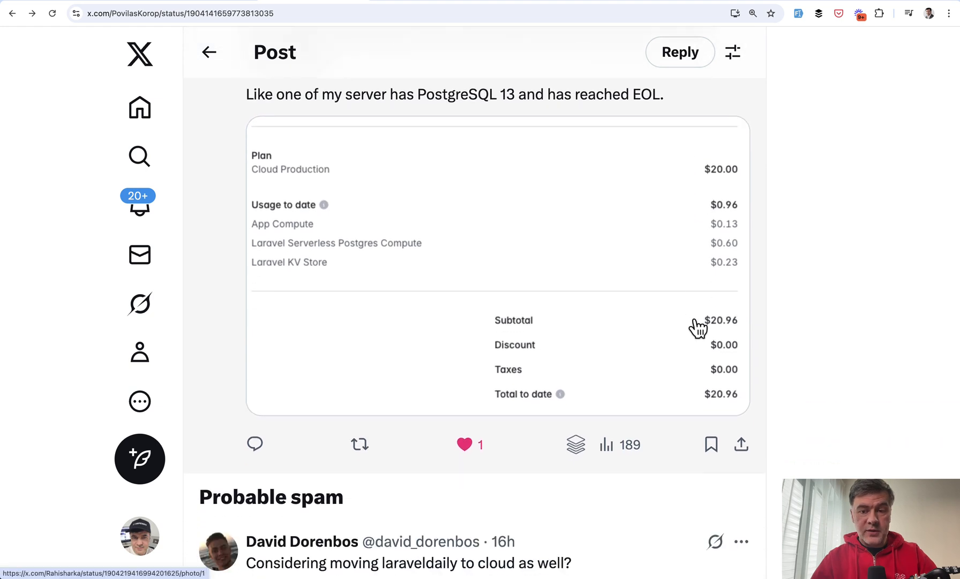
pyautogui.scroll(-3)
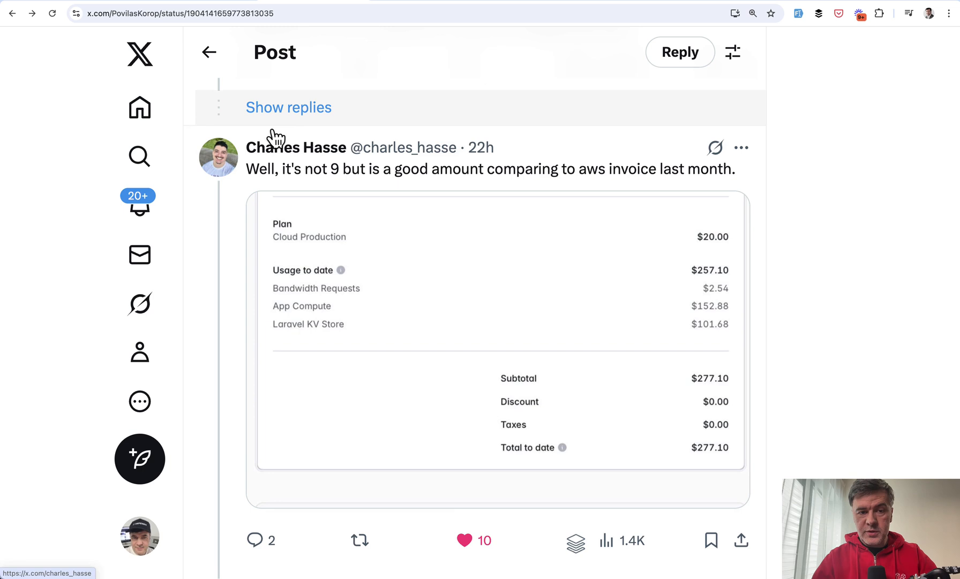
pyautogui.moveTo(469, 181)
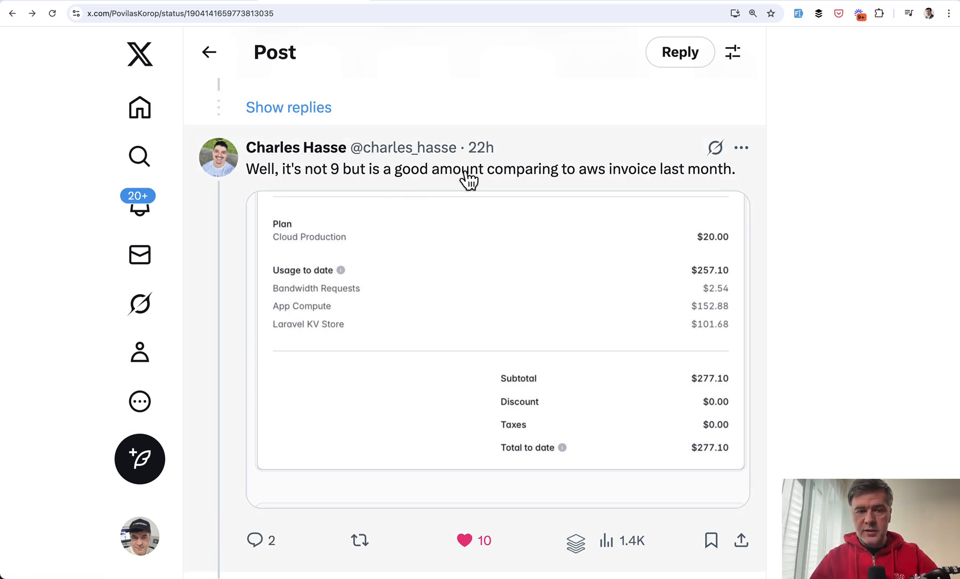
pyautogui.moveTo(643, 420)
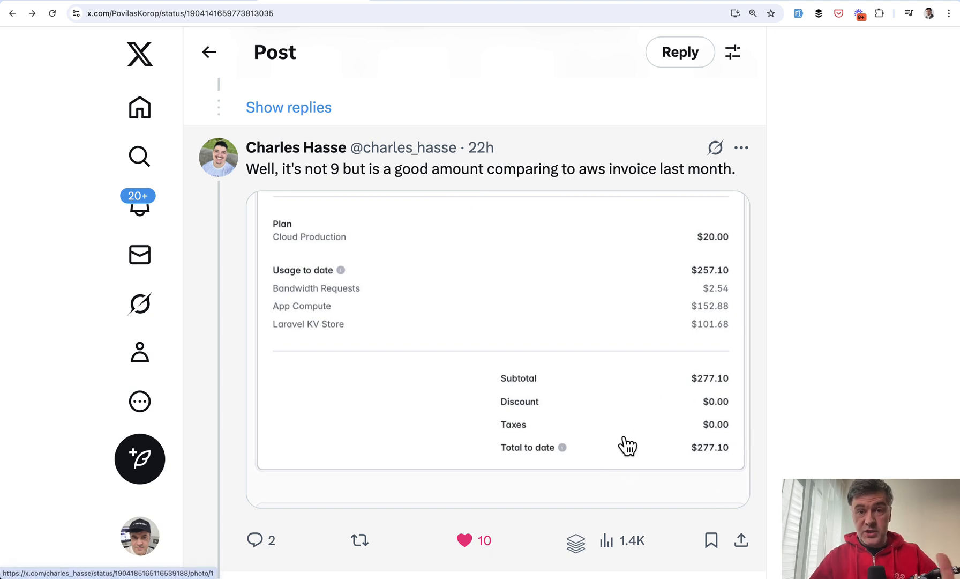
pyautogui.moveTo(483, 252)
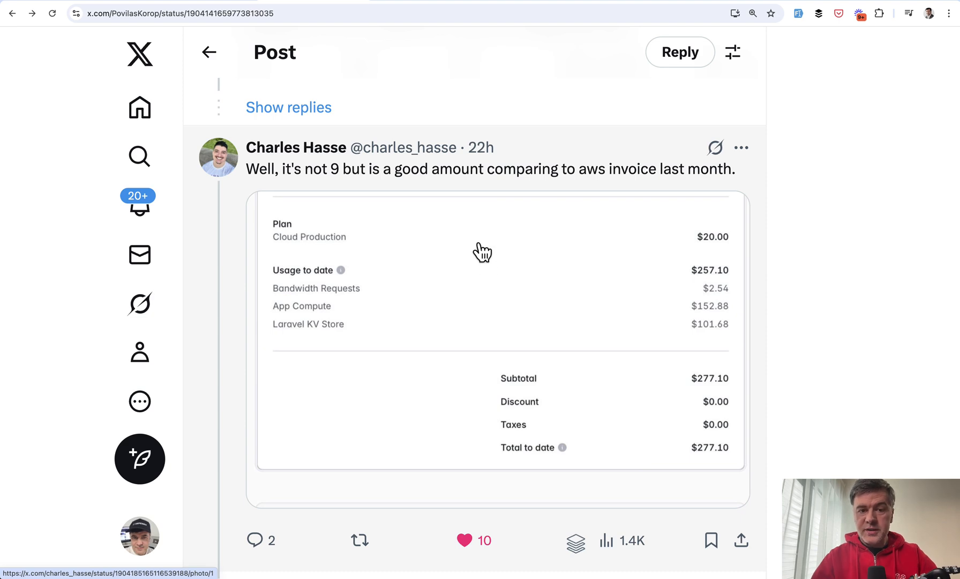
pyautogui.moveTo(605, 179)
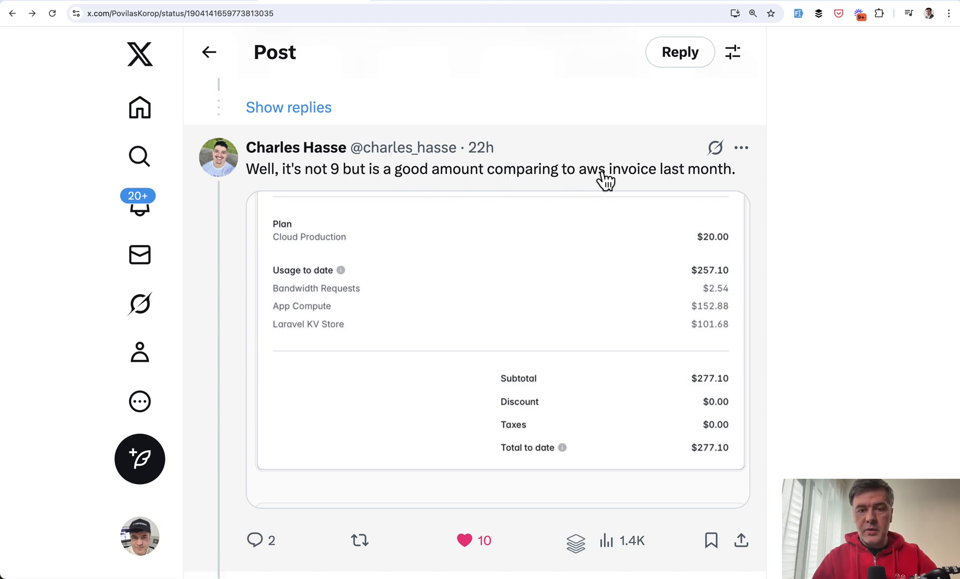
pyautogui.moveTo(573, 253)
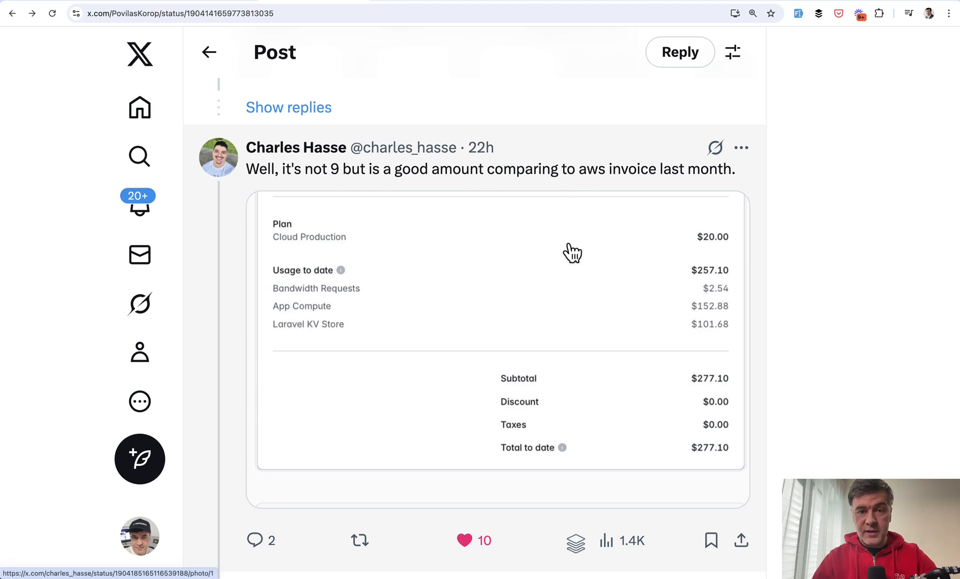
pyautogui.moveTo(214, 305)
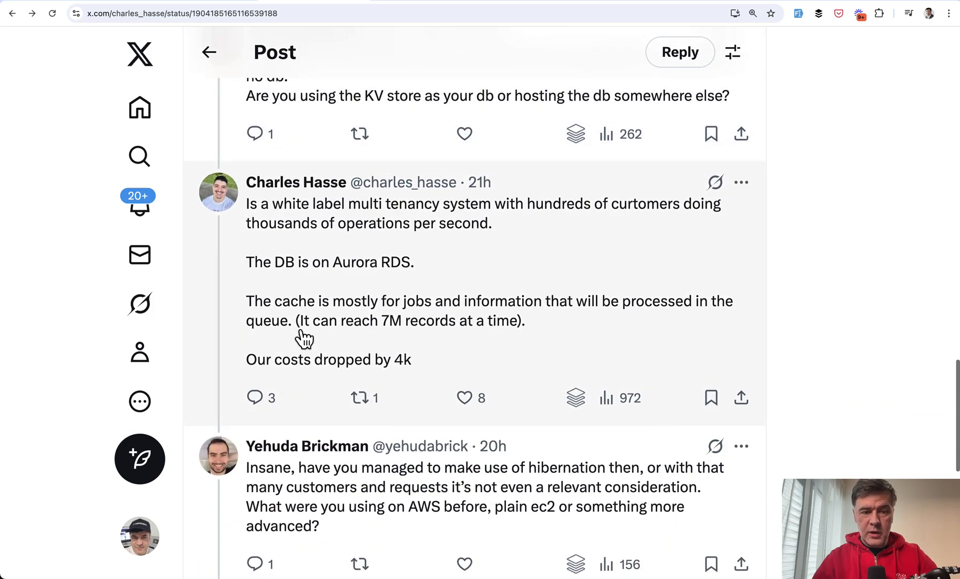
pyautogui.moveTo(479, 211)
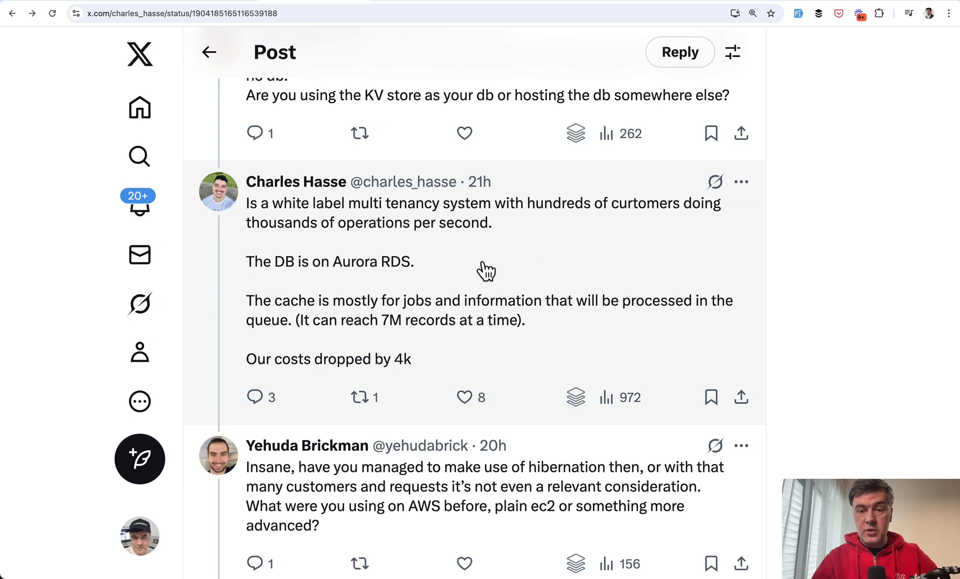
pyautogui.moveTo(441, 263)
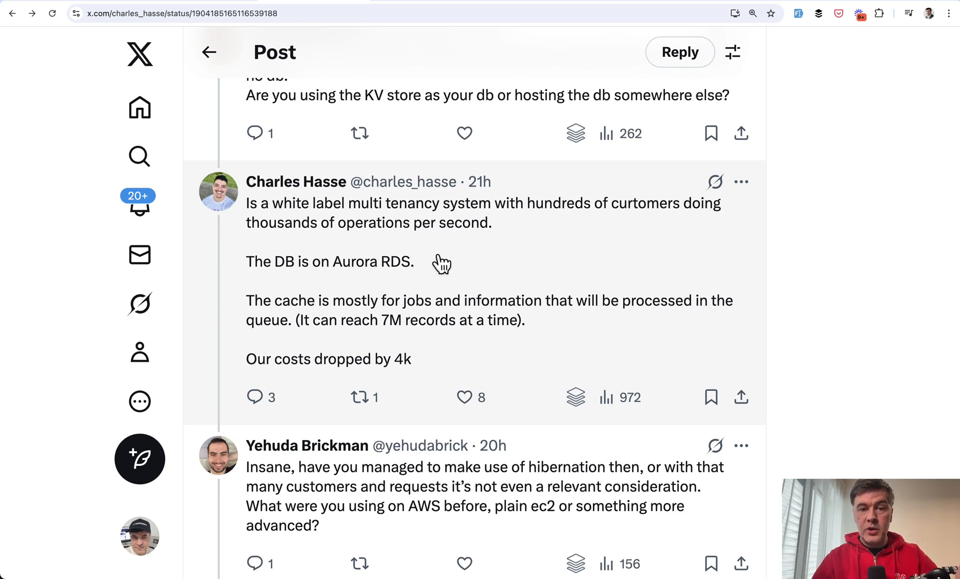
pyautogui.moveTo(380, 312)
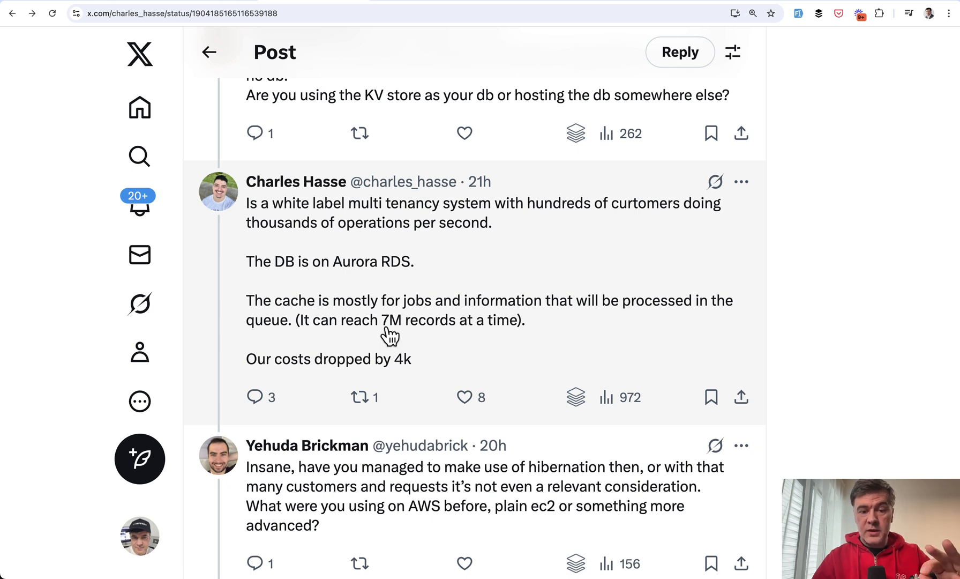
pyautogui.moveTo(356, 327)
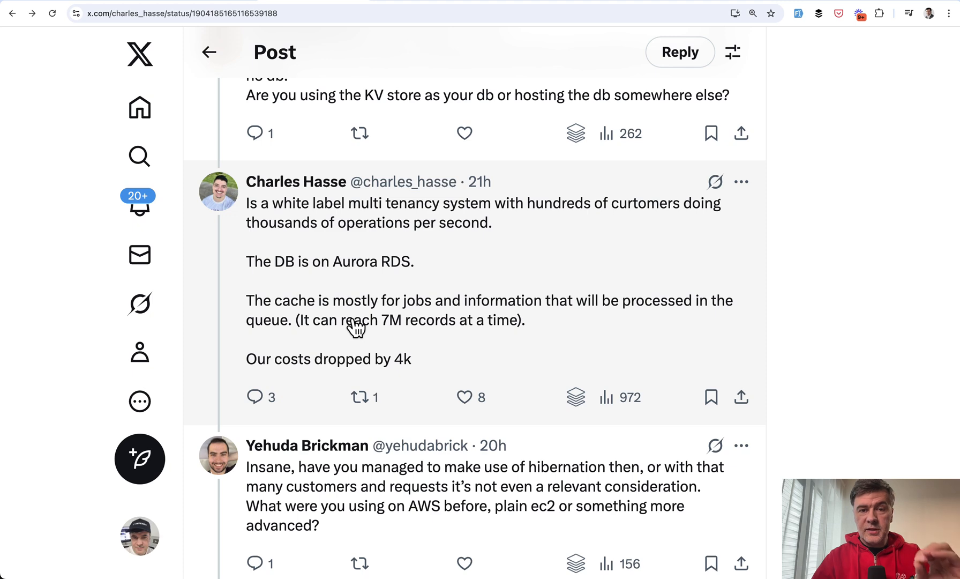
pyautogui.moveTo(330, 359)
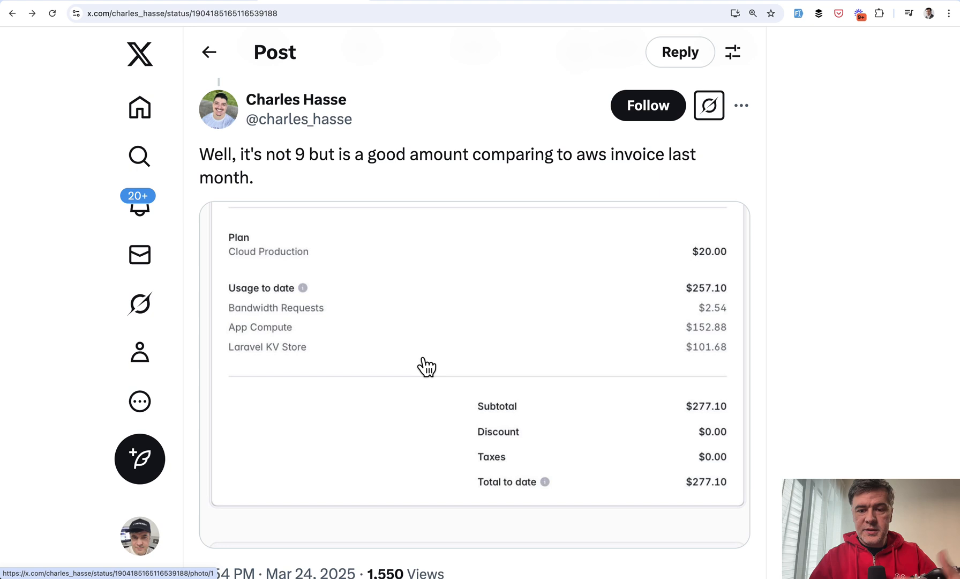
pyautogui.moveTo(459, 400)
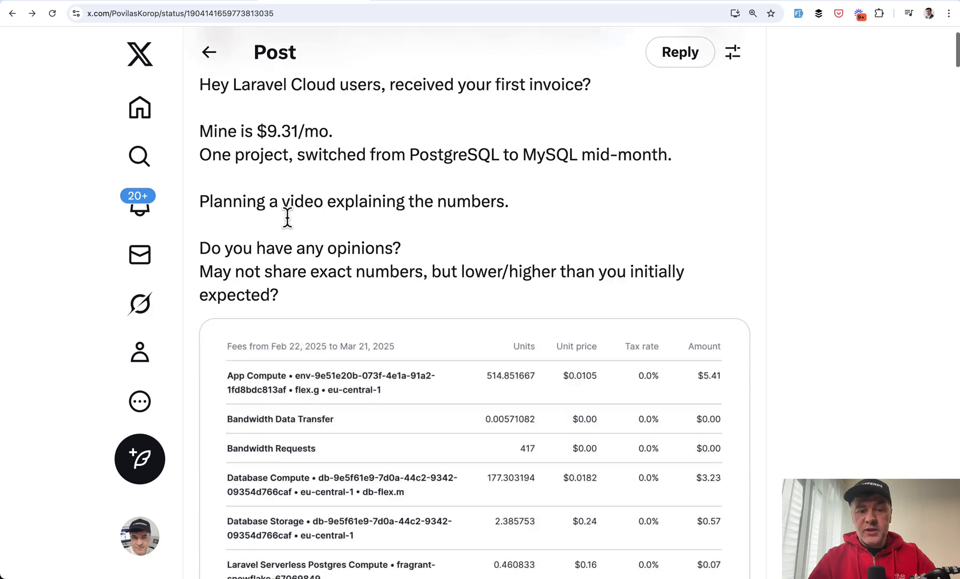
pyautogui.scroll(-3)
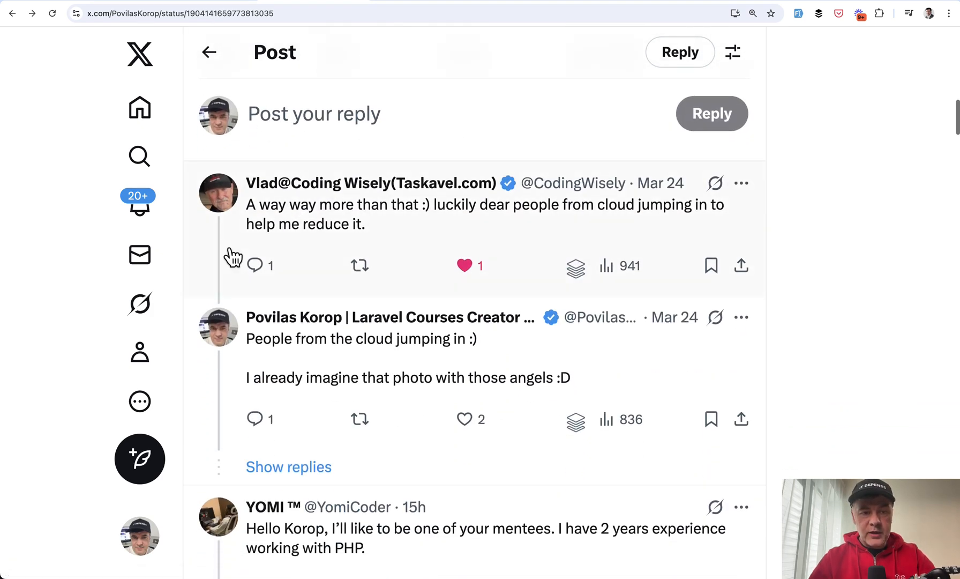
pyautogui.moveTo(458, 233)
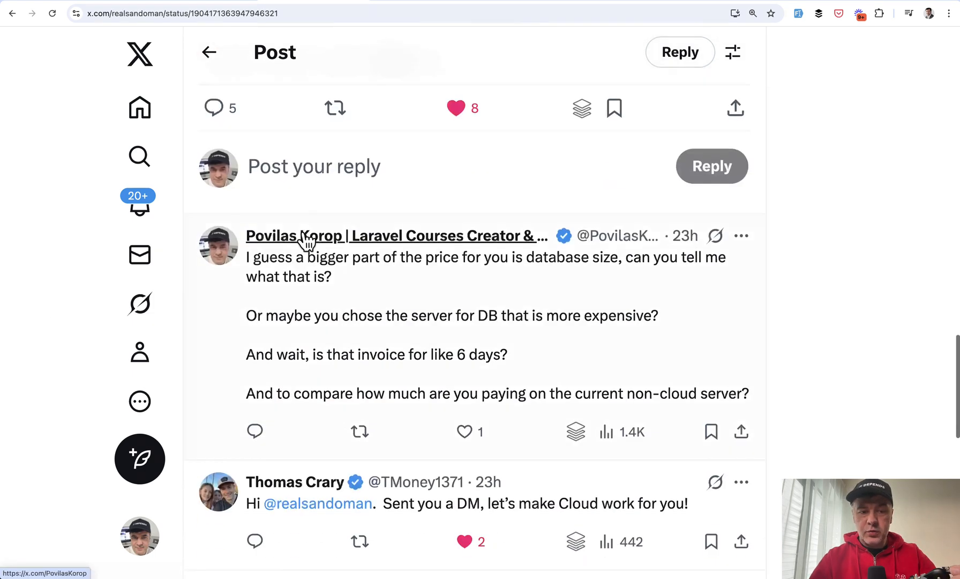
pyautogui.scroll(-3)
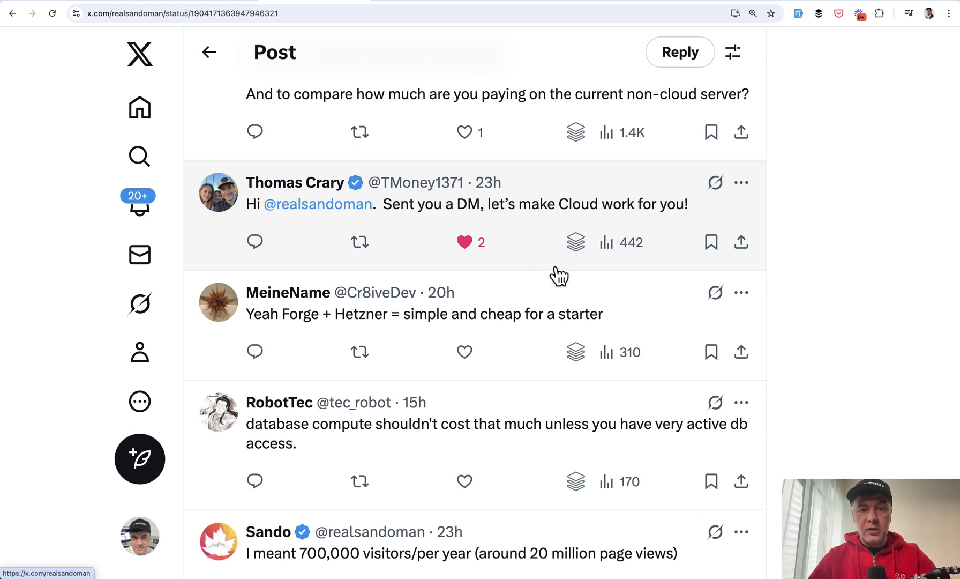
pyautogui.moveTo(522, 280)
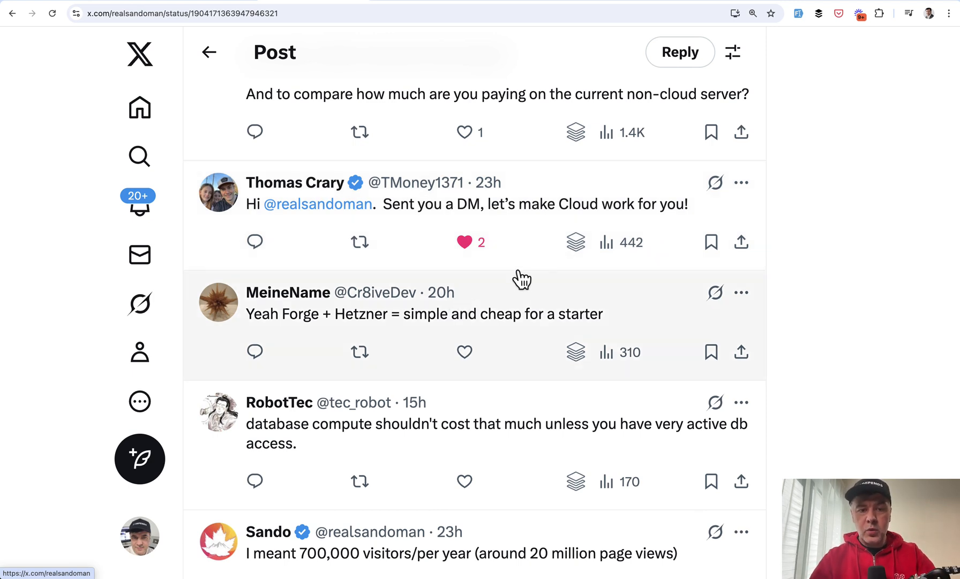
pyautogui.moveTo(557, 276)
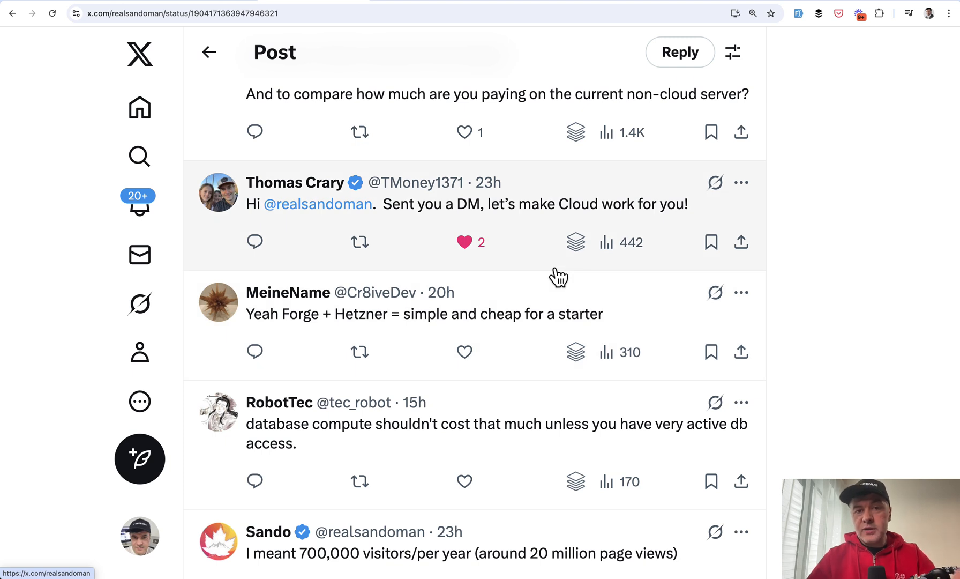